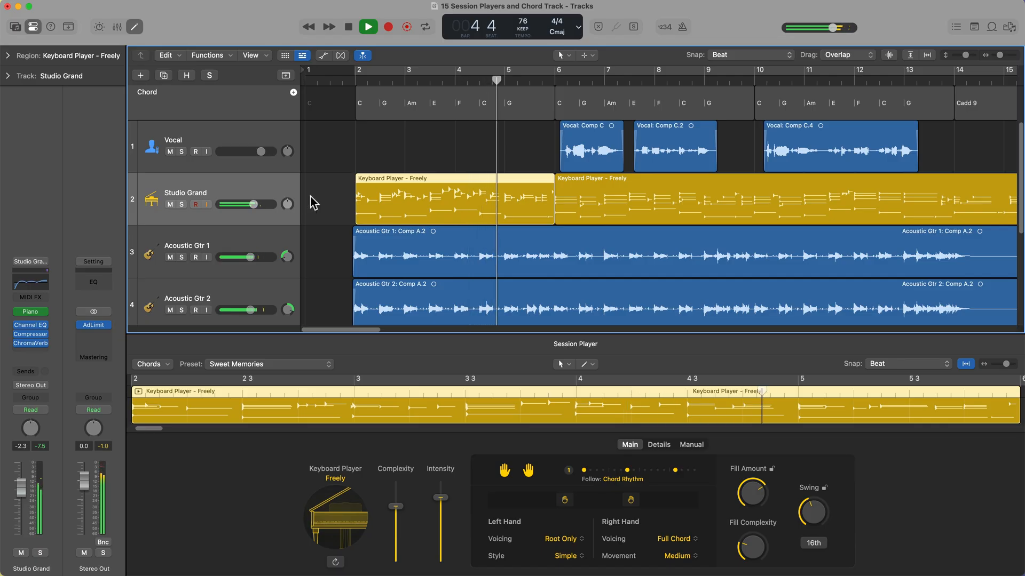
# - Switch from the Logic Pro project to the Boombox Network page in Safari
pyautogui.click(367, 27)
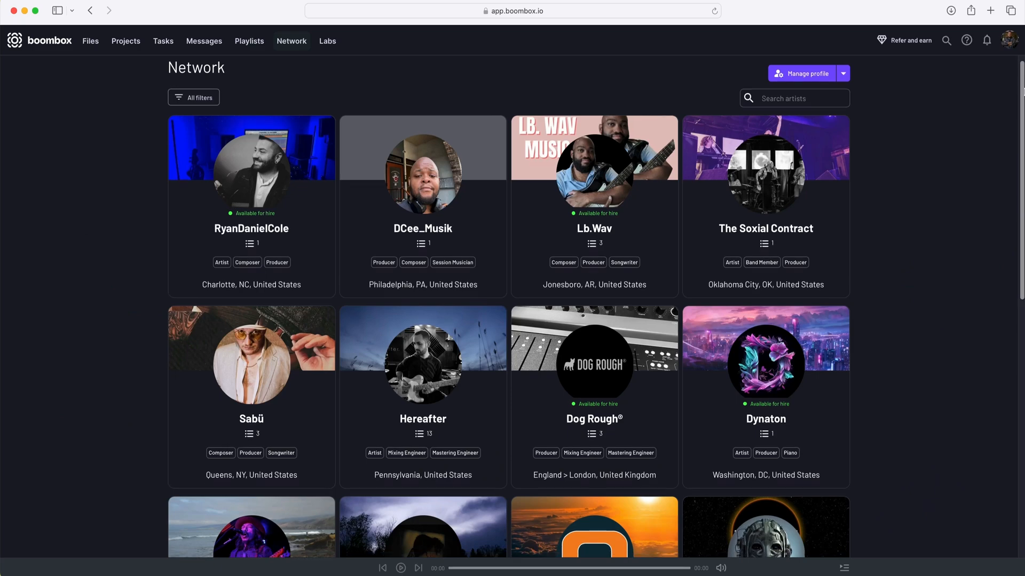
# - Scroll down and back up through the Boombox Network artist grid
pyautogui.scroll(-3)
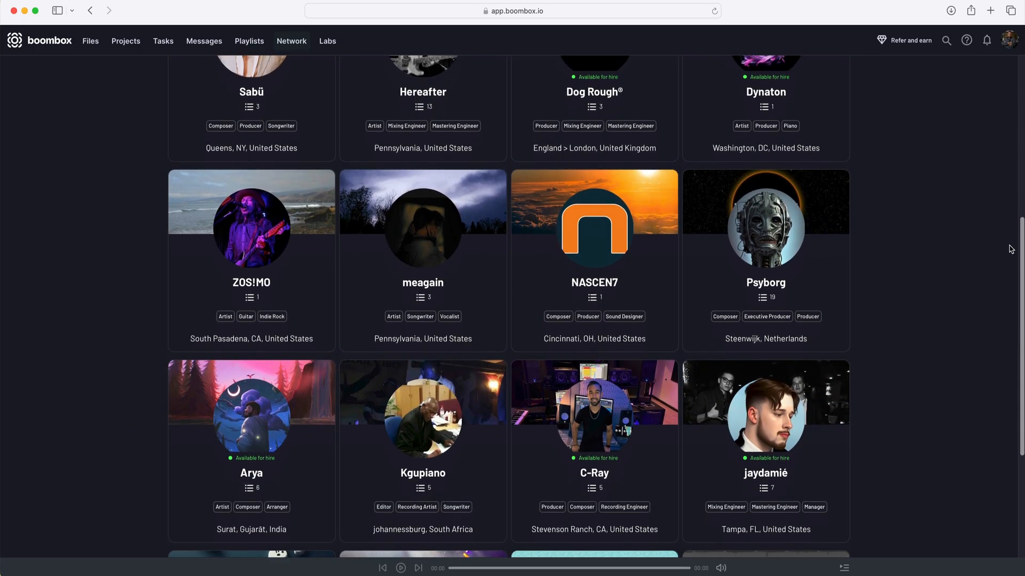
pyautogui.scroll(-3)
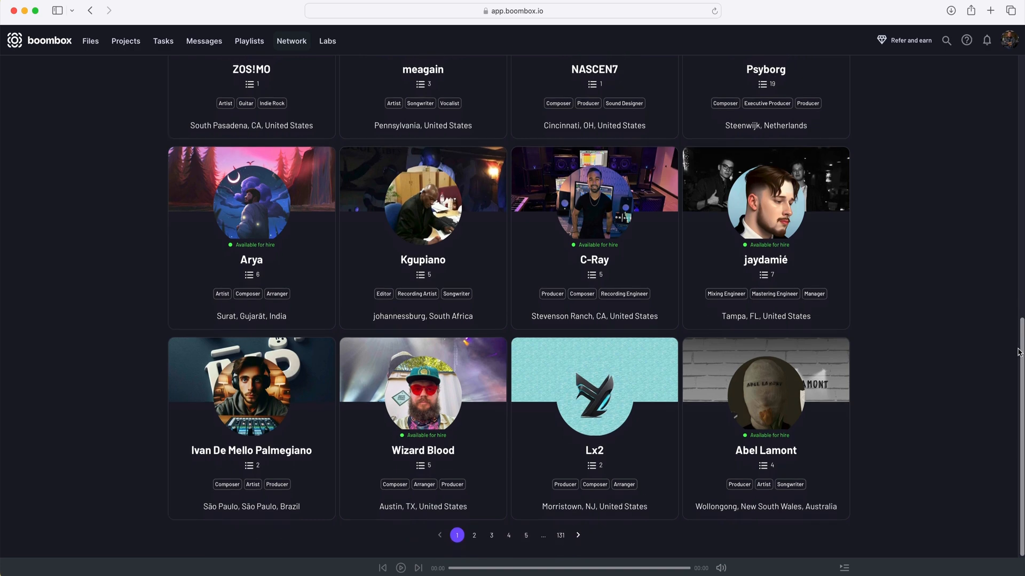
pyautogui.scroll(3)
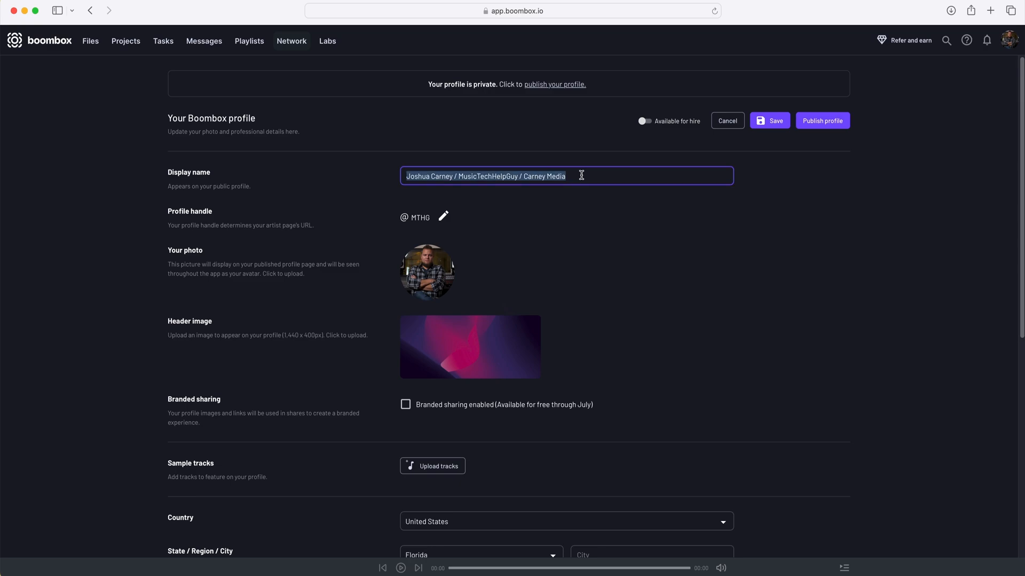
# - Enter the display name 'Elektro' and change the handle to elektrocosm
pyautogui.write('Elektro')
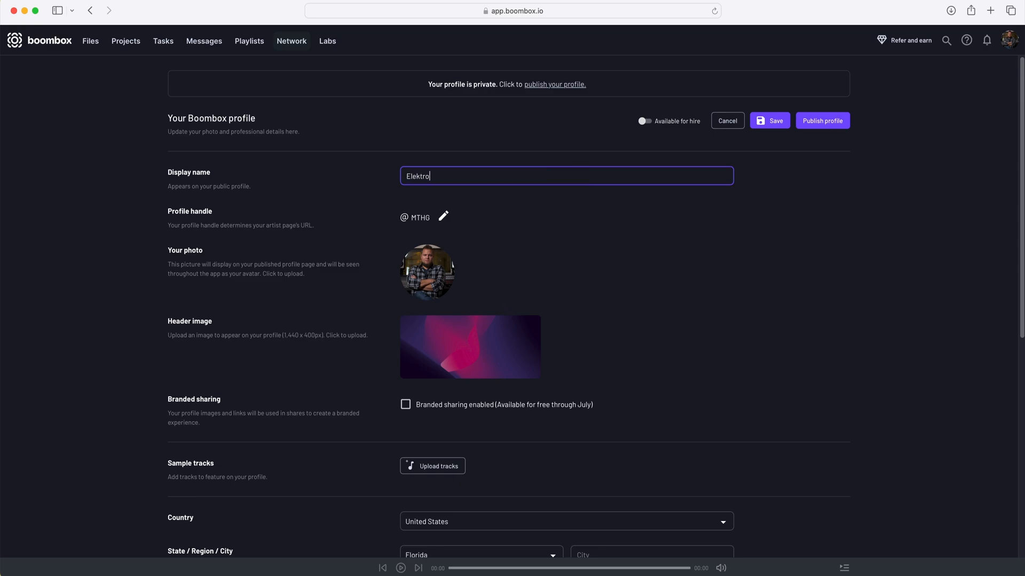
pyautogui.click(443, 216)
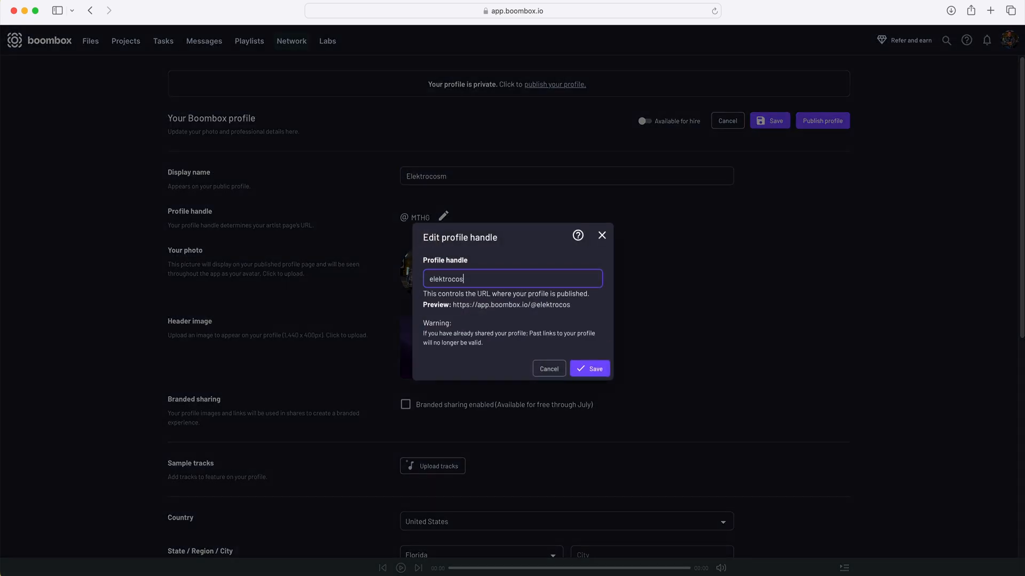
pyautogui.click(588, 367)
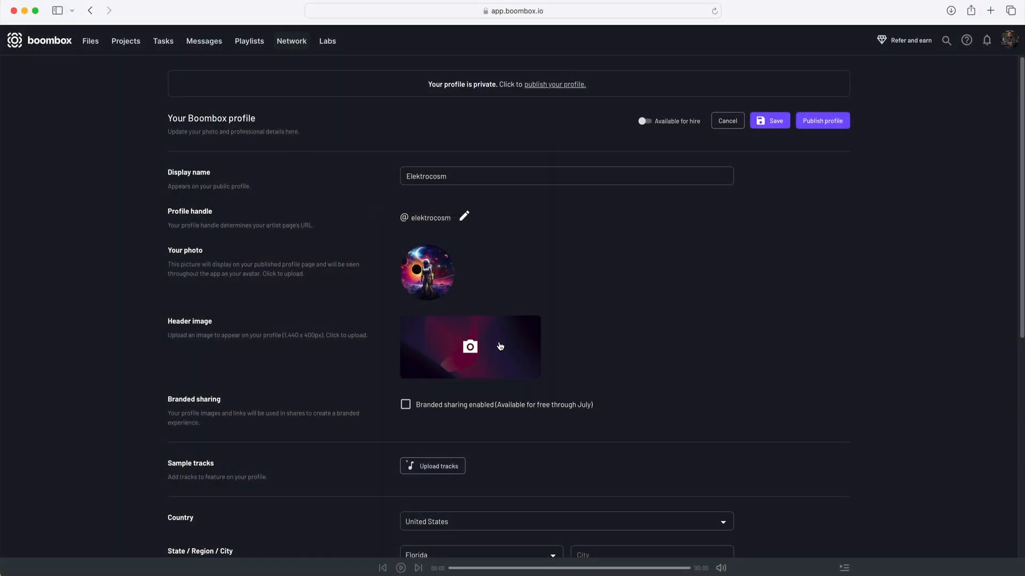
# - Add the two Elektrocosm tracks and mark the profile available for hire
pyautogui.scroll(-3)
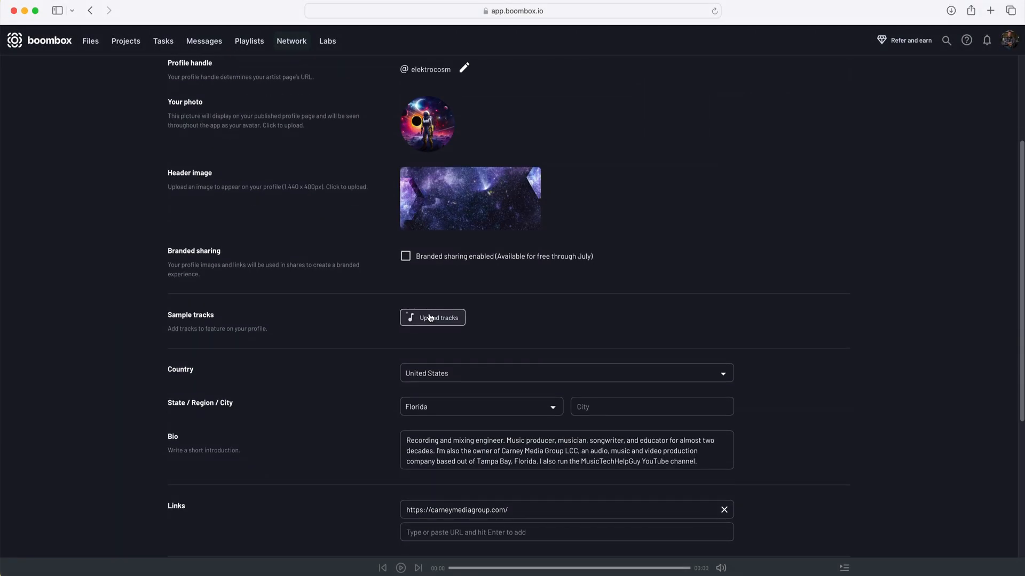
pyautogui.click(431, 317)
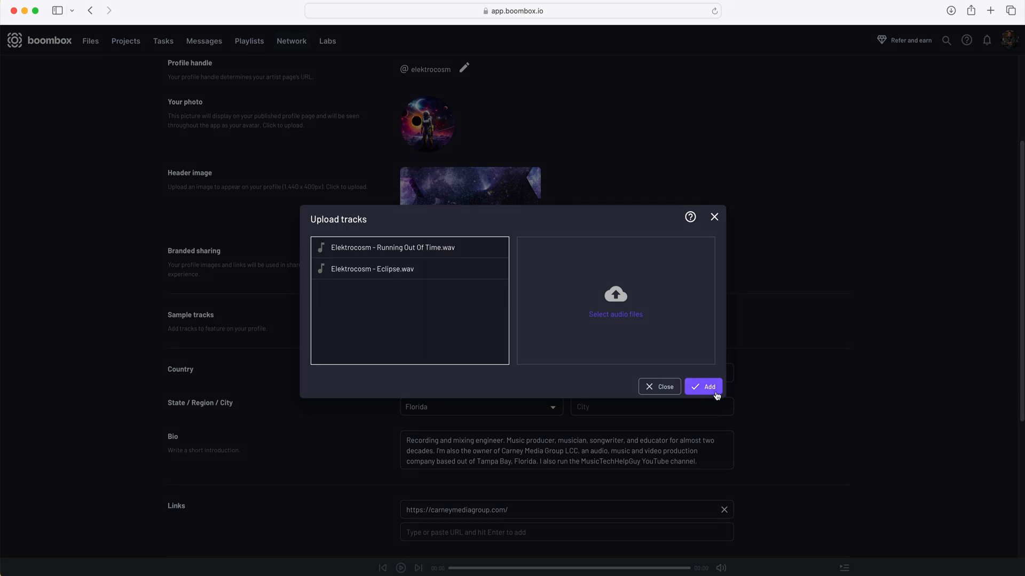
pyautogui.click(704, 386)
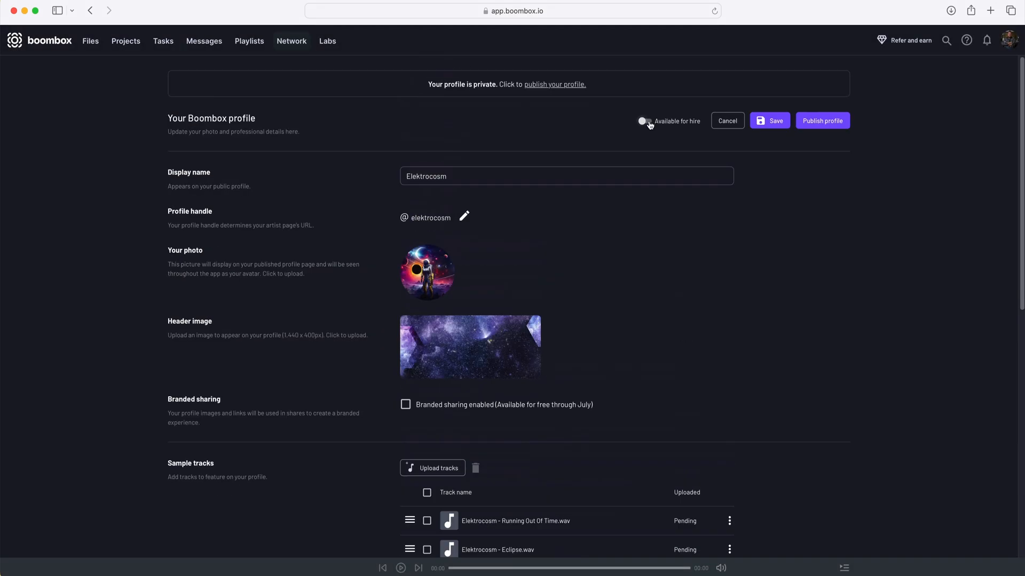
pyautogui.click(645, 121)
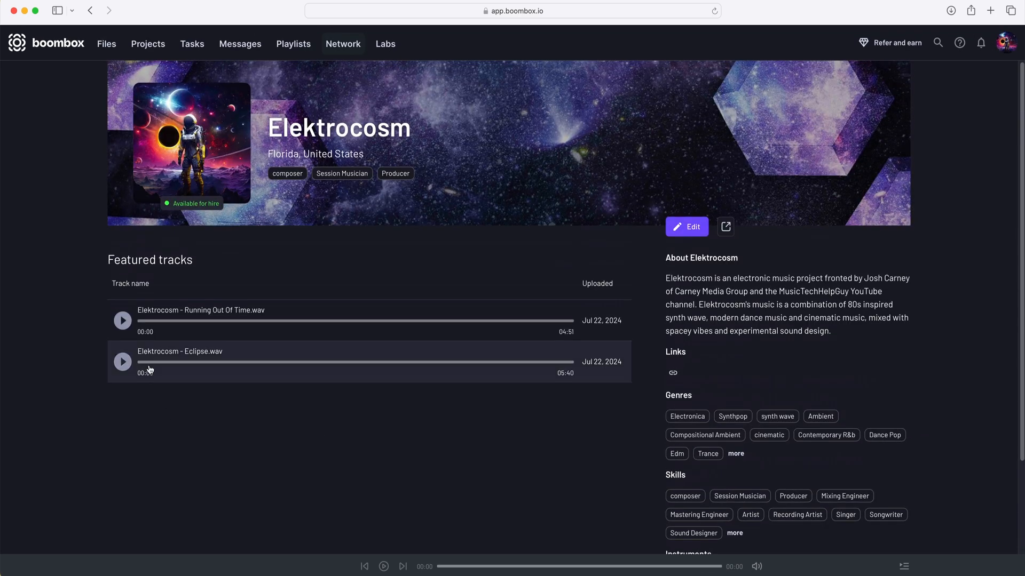
# - Return to the Logic Pro session-players project to add a new track
pyautogui.click(122, 321)
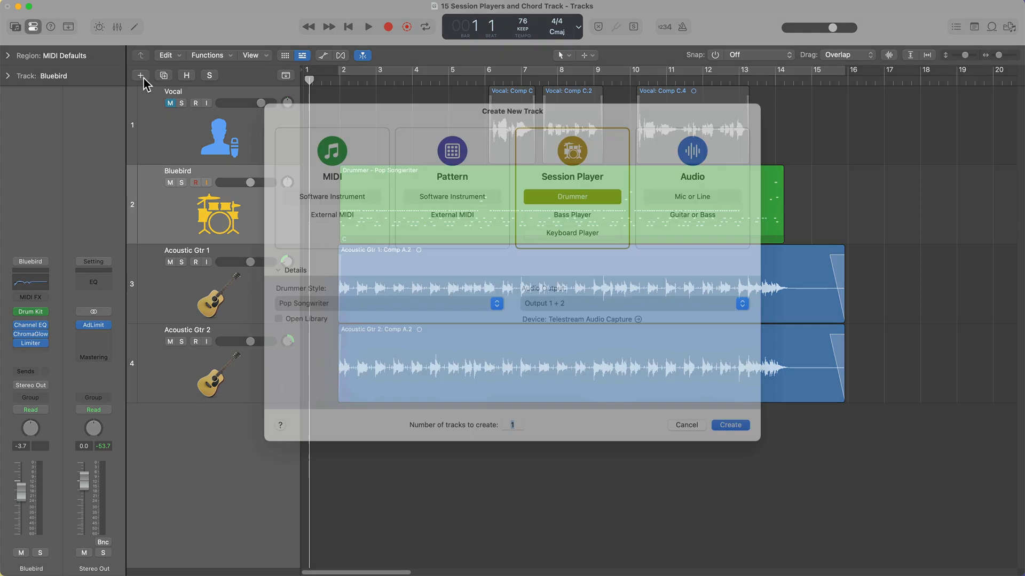
# - Create a Session Player Bass Player track with the default chord progression left off
pyautogui.click(571, 230)
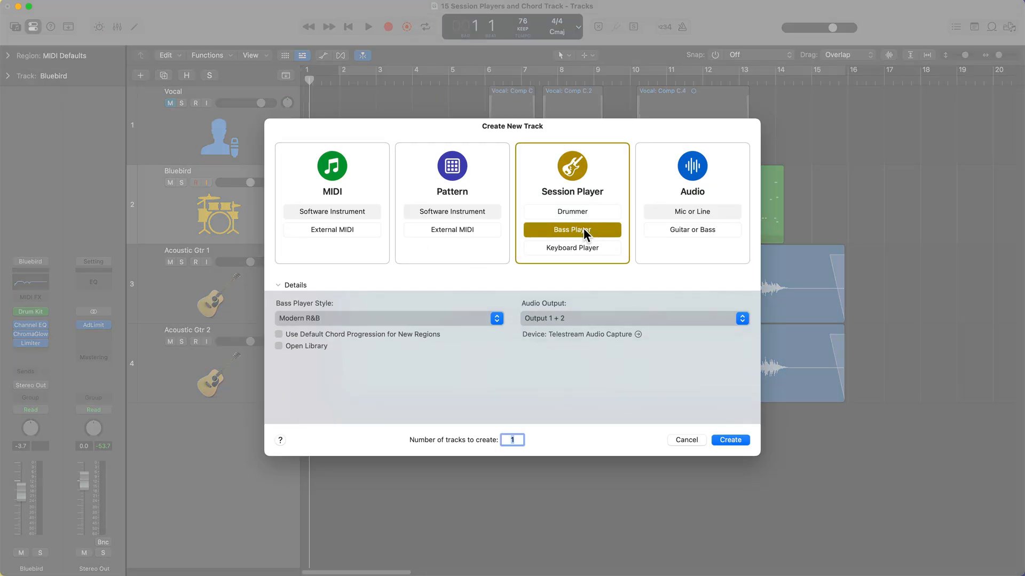
pyautogui.click(388, 318)
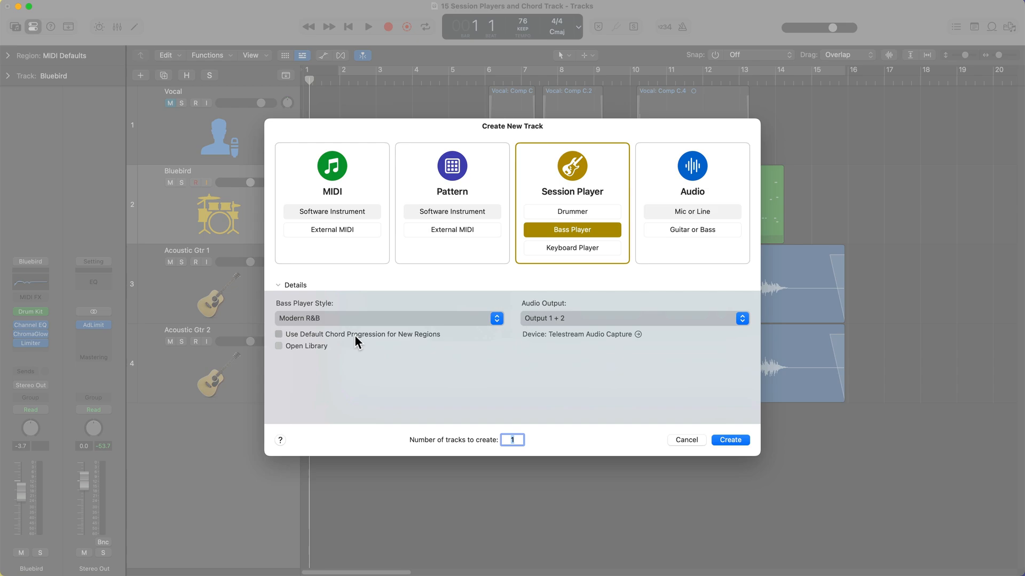
pyautogui.click(279, 334)
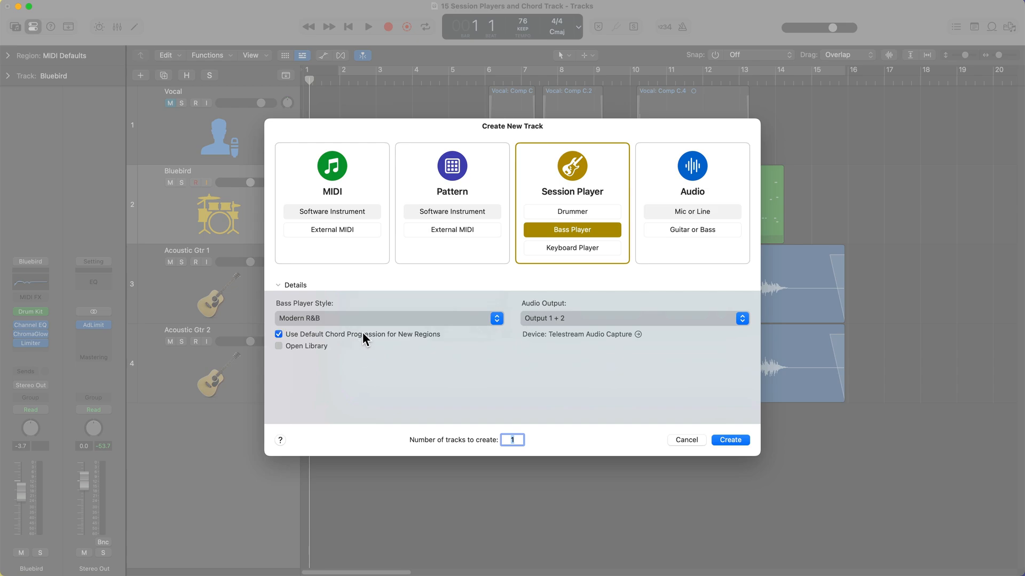
pyautogui.click(279, 335)
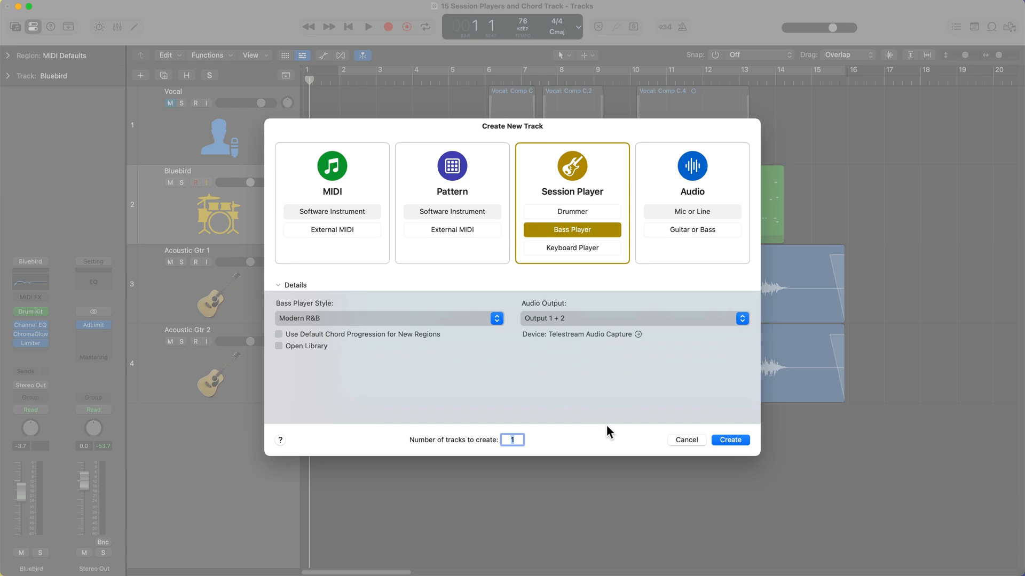
pyautogui.click(730, 440)
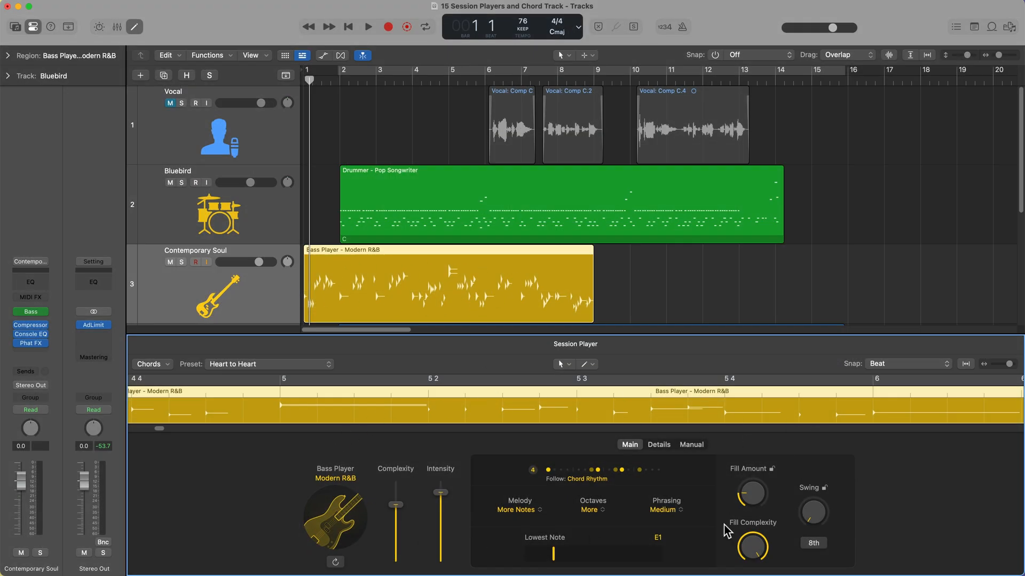
pyautogui.moveTo(950, 486)
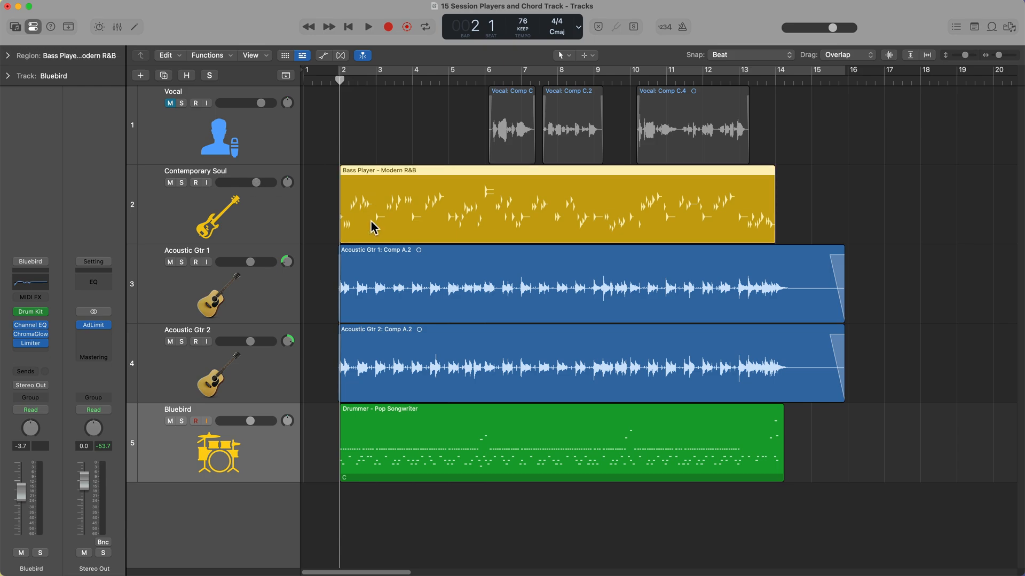
pyautogui.click(368, 26)
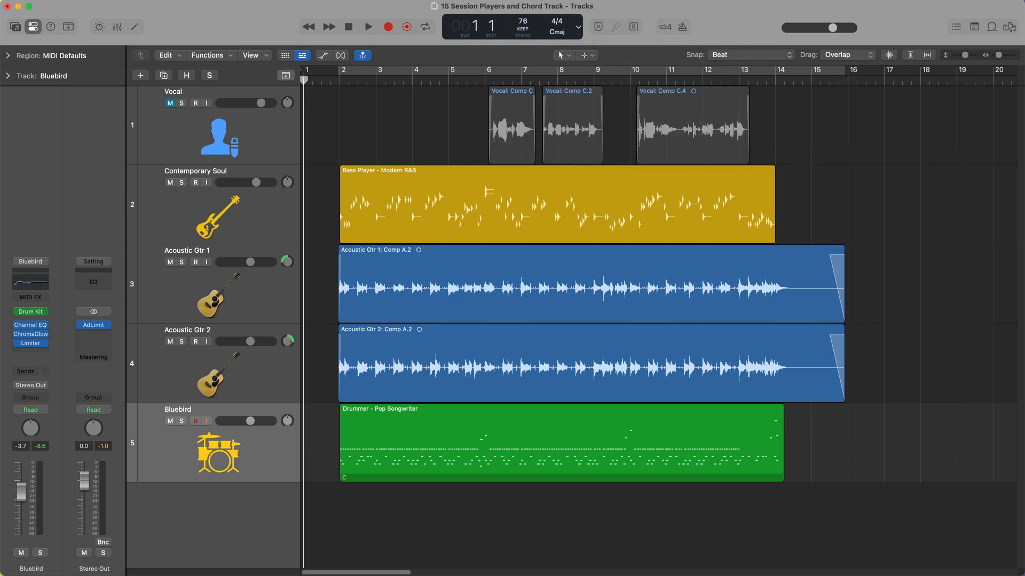
# - Show the global tracks and limit them to the Chord track only
pyautogui.click(285, 76)
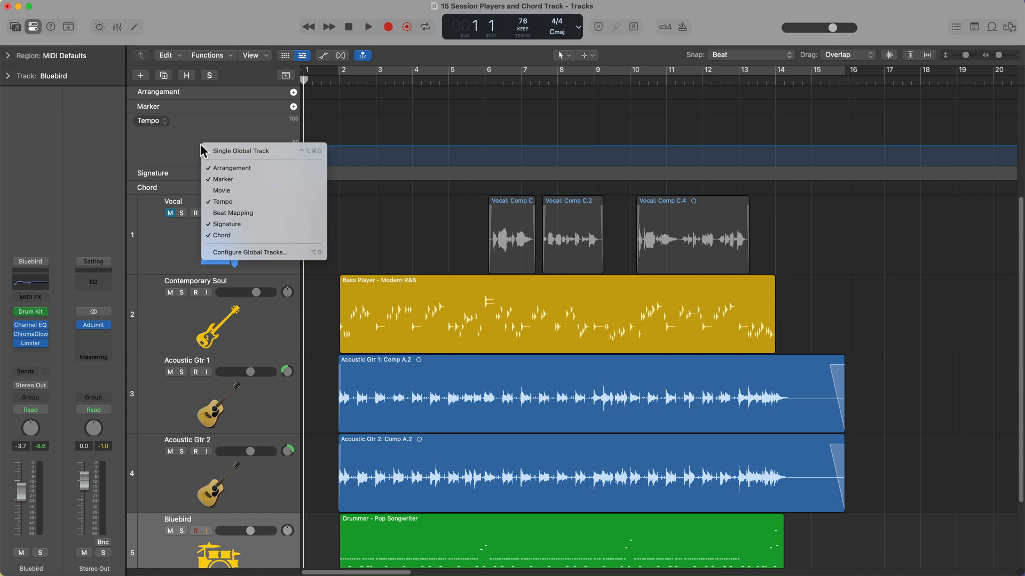
pyautogui.moveTo(251, 236)
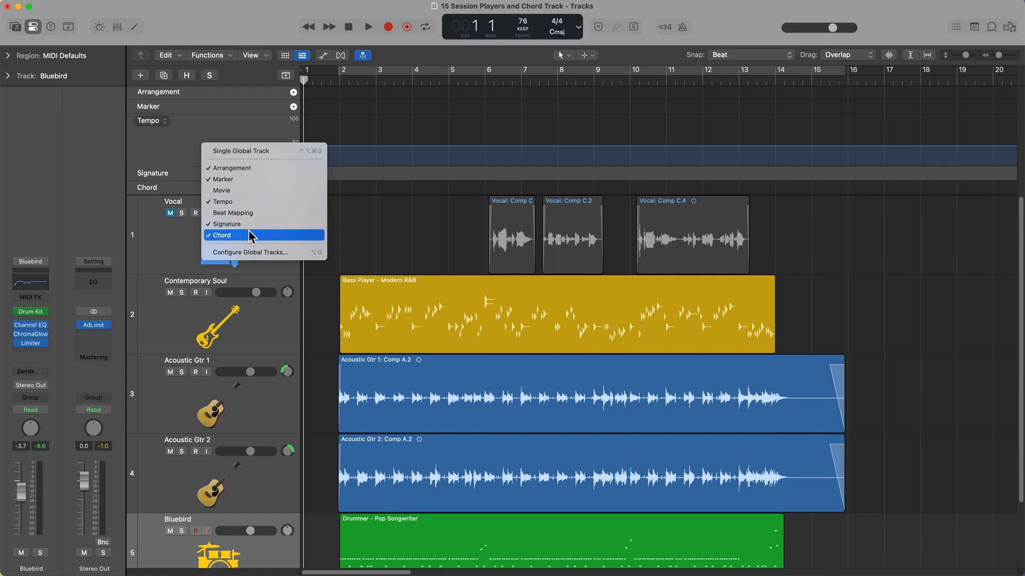
pyautogui.click(222, 235)
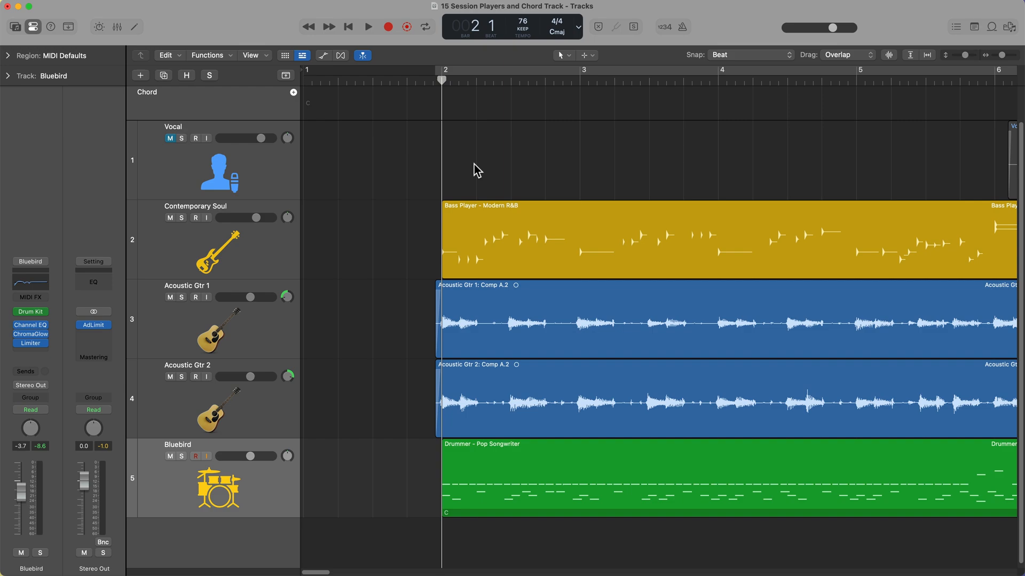
pyautogui.moveTo(489, 218)
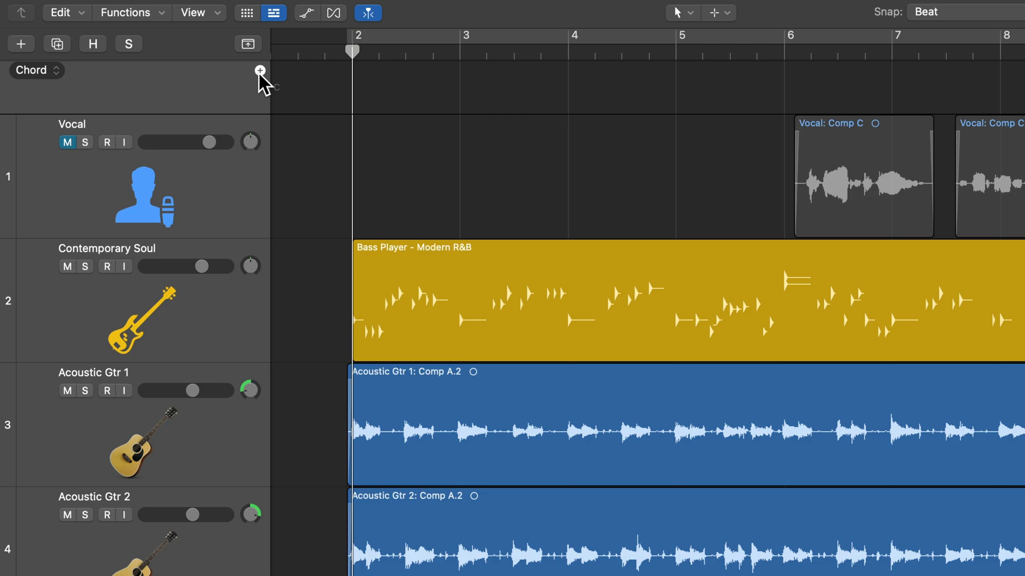
# - Add a chord at bar 2 on the Chord track and edit its name in the popover
pyautogui.click(259, 71)
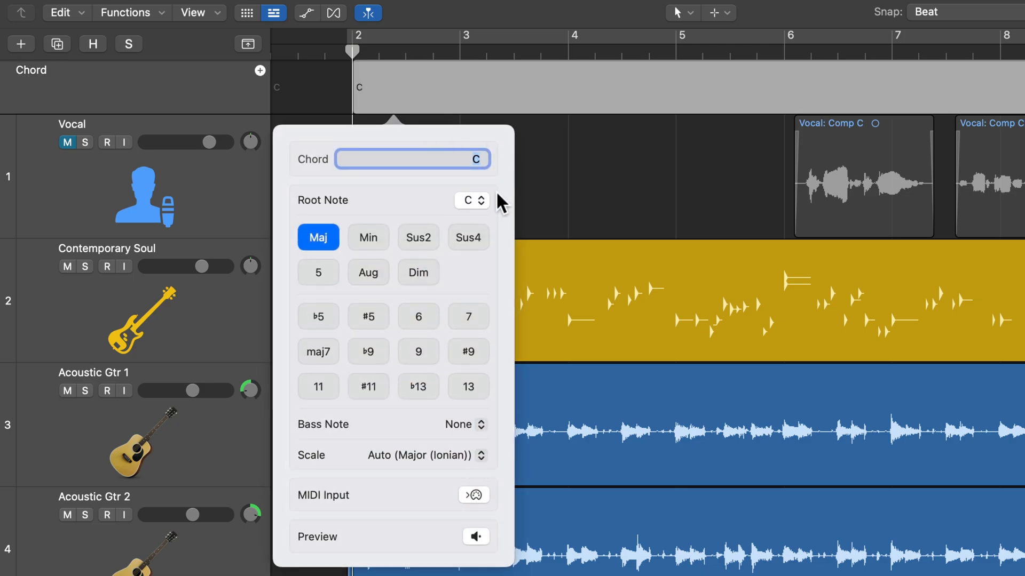
pyautogui.moveTo(554, 198)
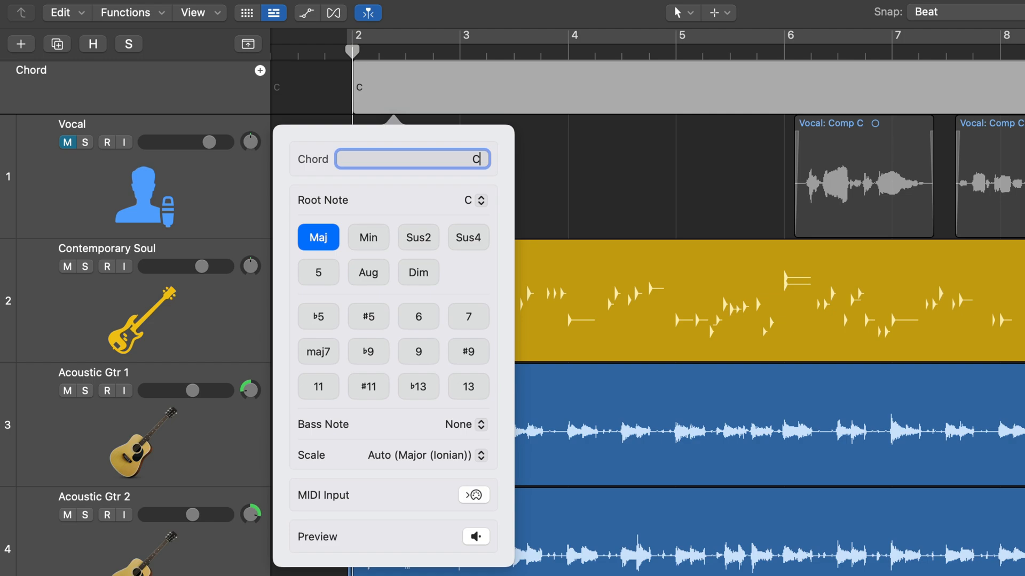
pyautogui.write('m')
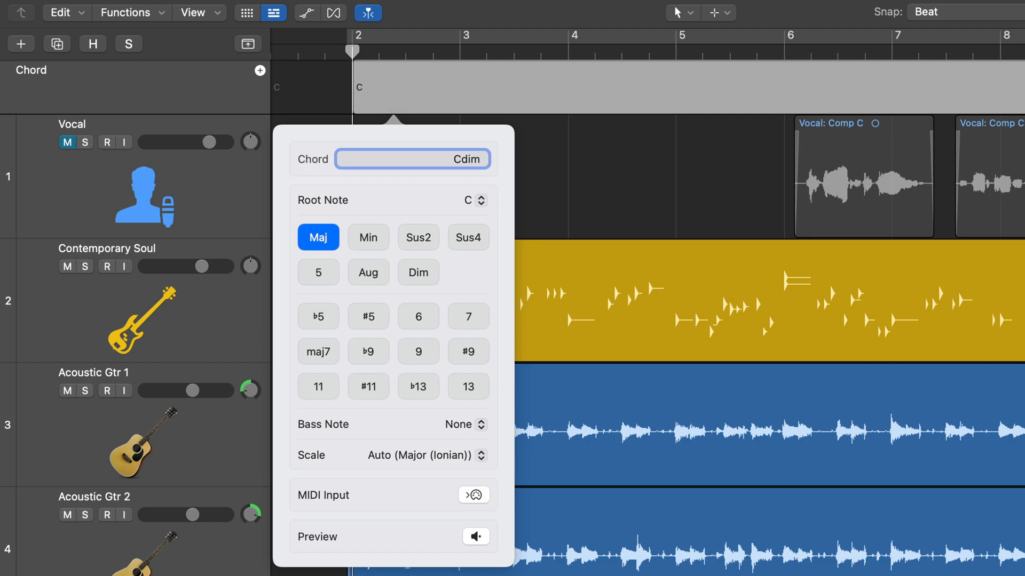
pyautogui.write('C7')
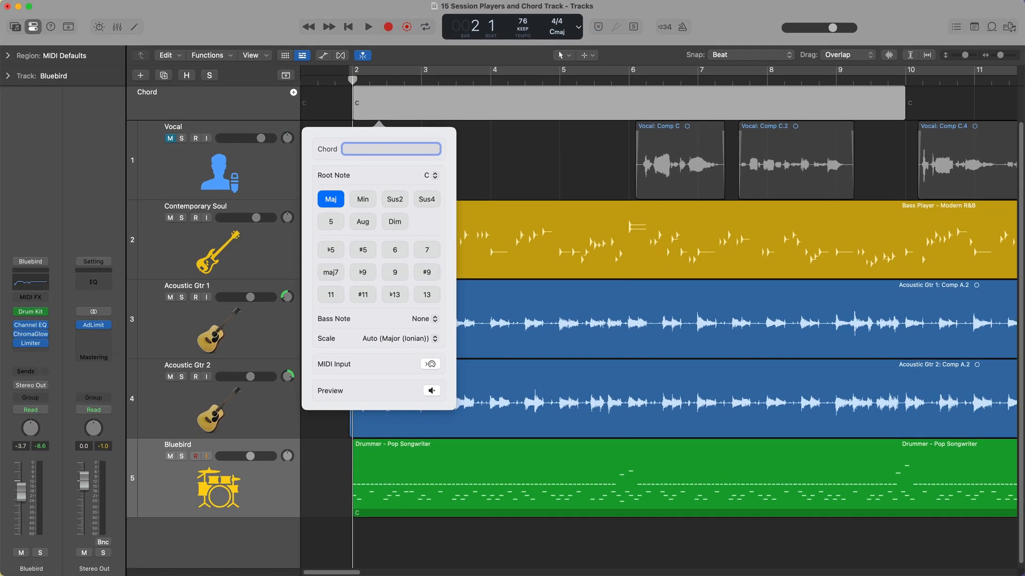
# - Type the chords C, G, Am, E, F, C, G from bar 2, finishing at bar 8
pyautogui.write('C')
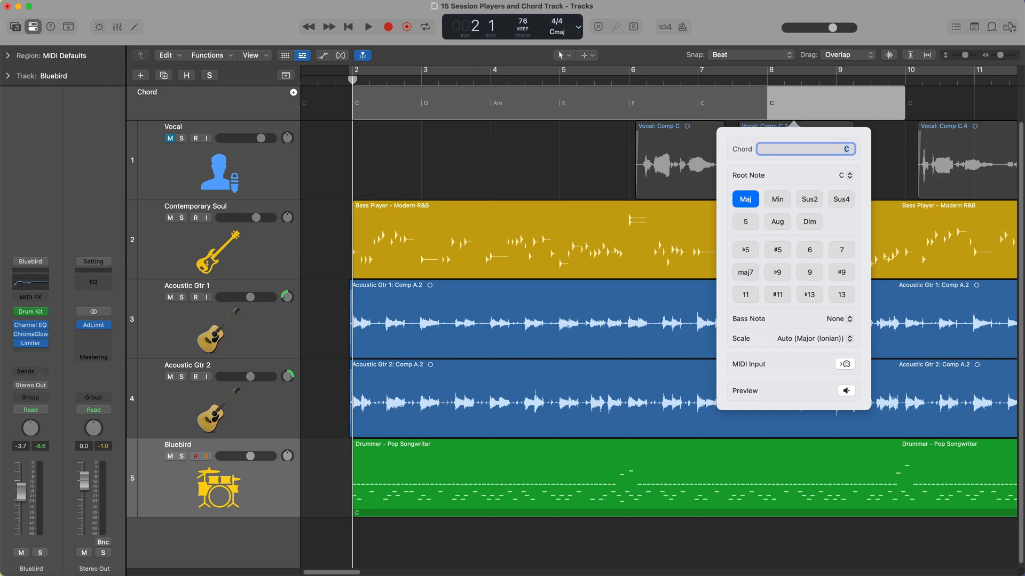
pyautogui.click(564, 120)
pyautogui.write('G')
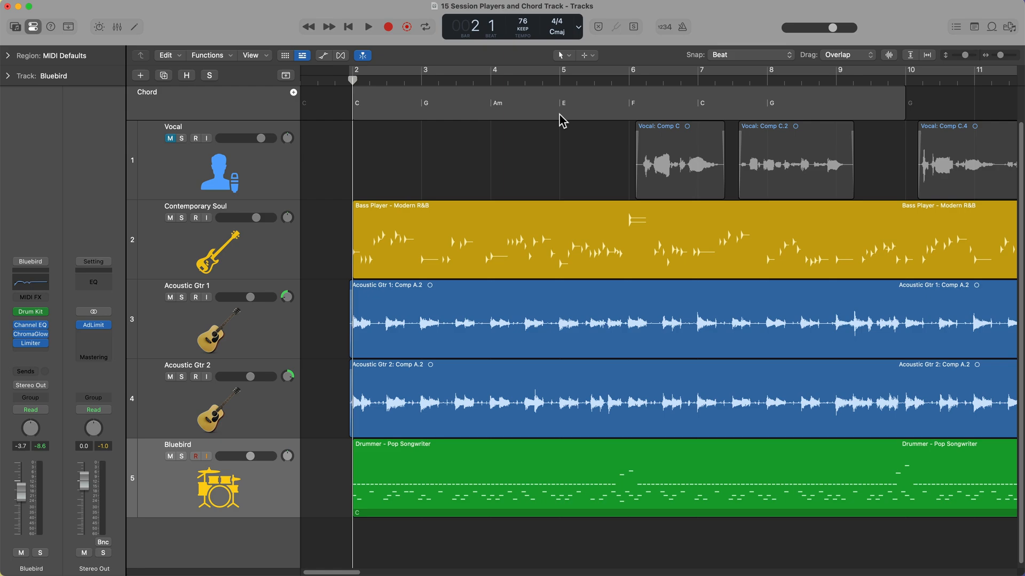
# - Compress the chord progression region to four bars and copy it twice through bar 14
pyautogui.click(650, 103)
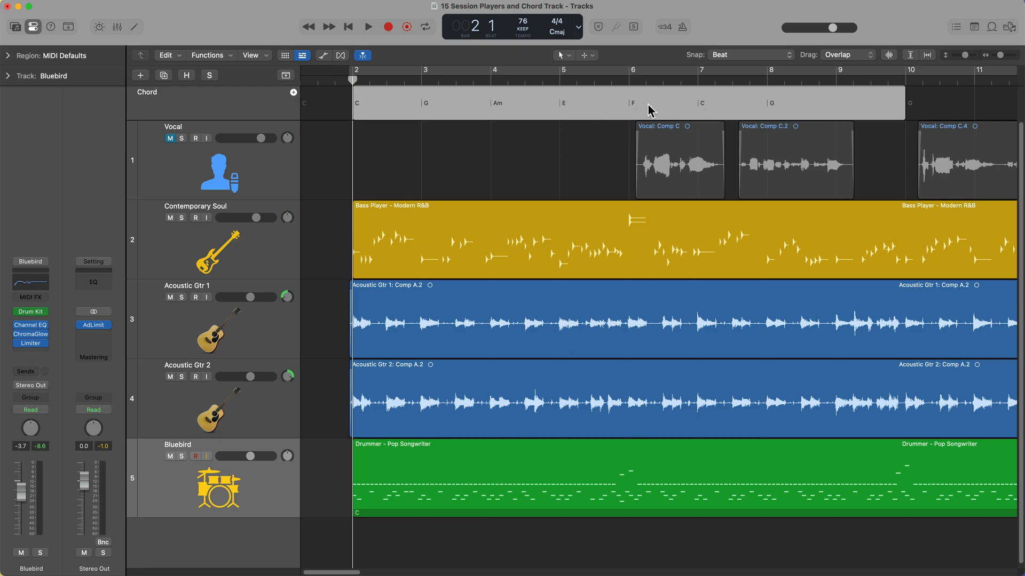
pyautogui.moveTo(904, 111)
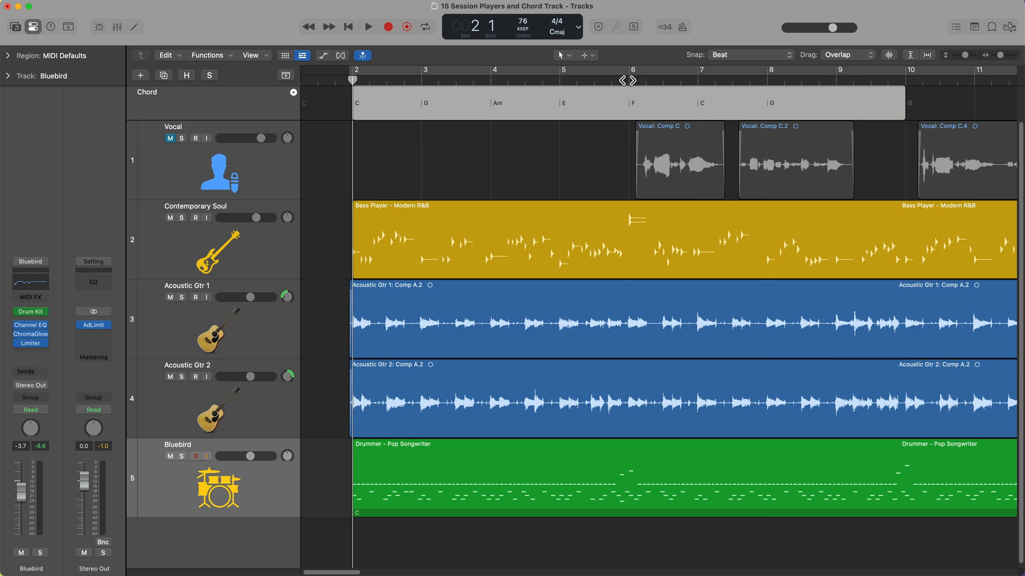
pyautogui.click(628, 79)
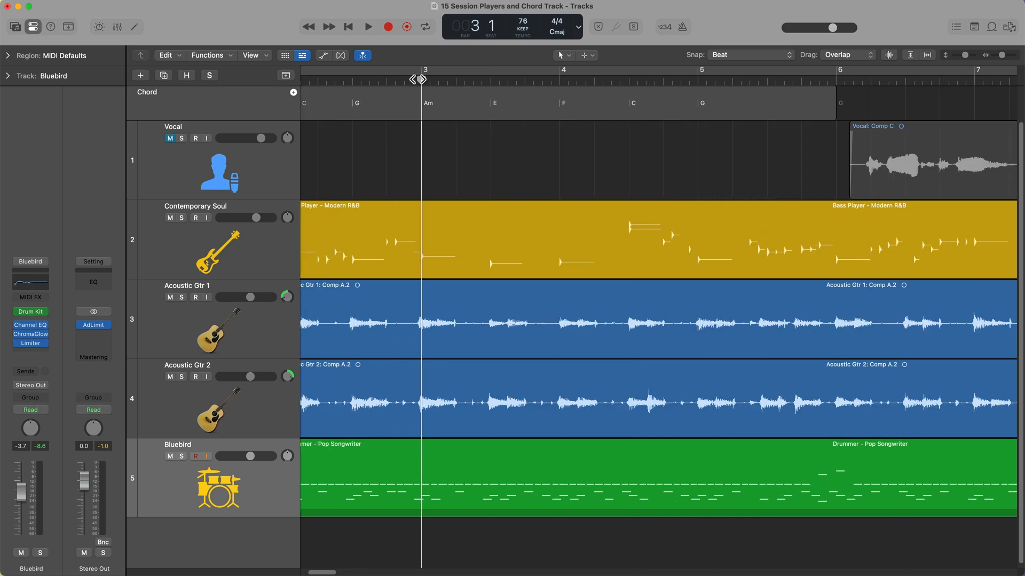
pyautogui.click(524, 102)
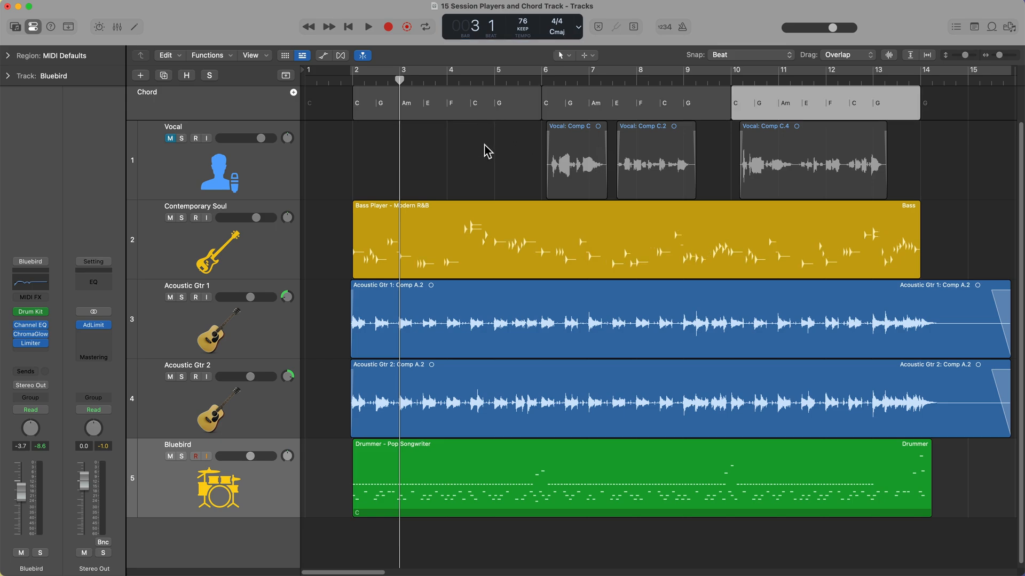
# - Deselect the chord region and prepare the arrangement for playback
pyautogui.click(500, 236)
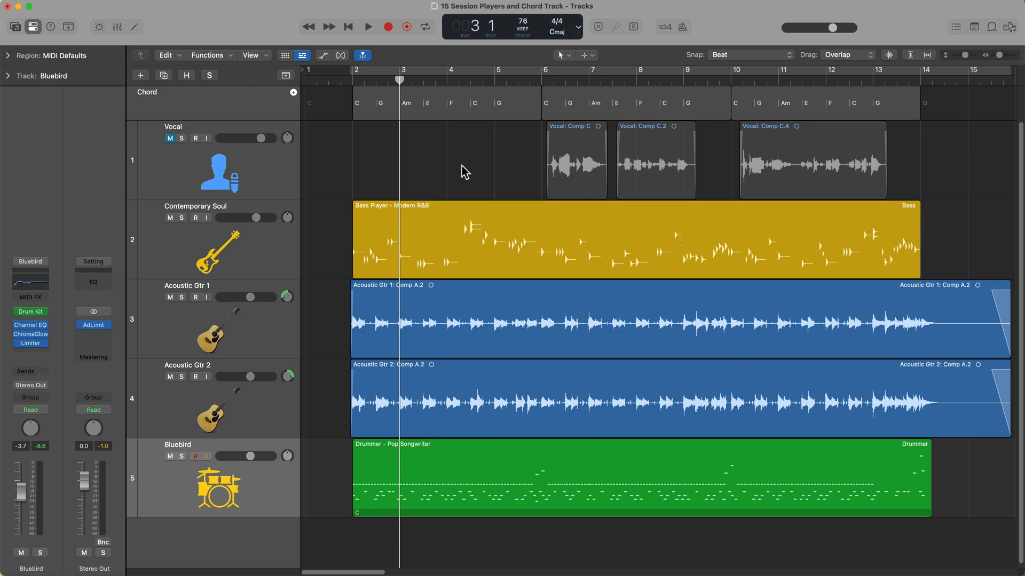
pyautogui.moveTo(487, 148)
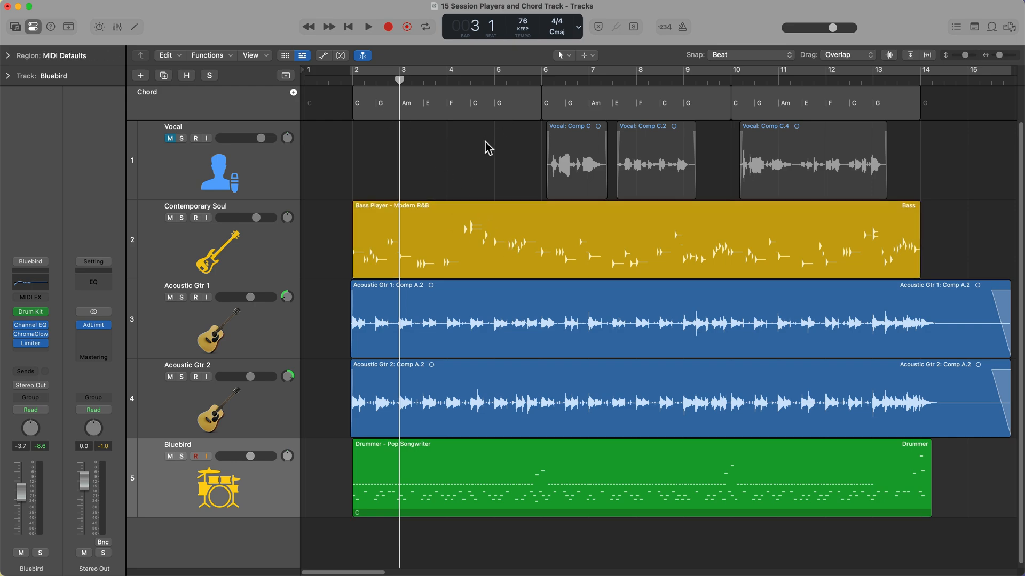
pyautogui.click(367, 27)
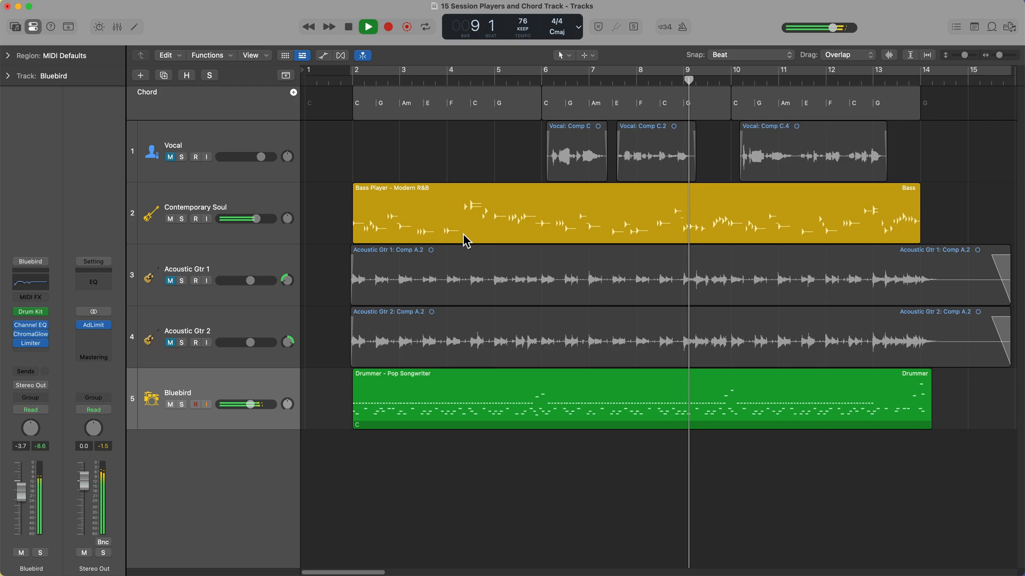
# - Select the Bass Player – Modern R&B region and open its Session Player editor
pyautogui.click(367, 27)
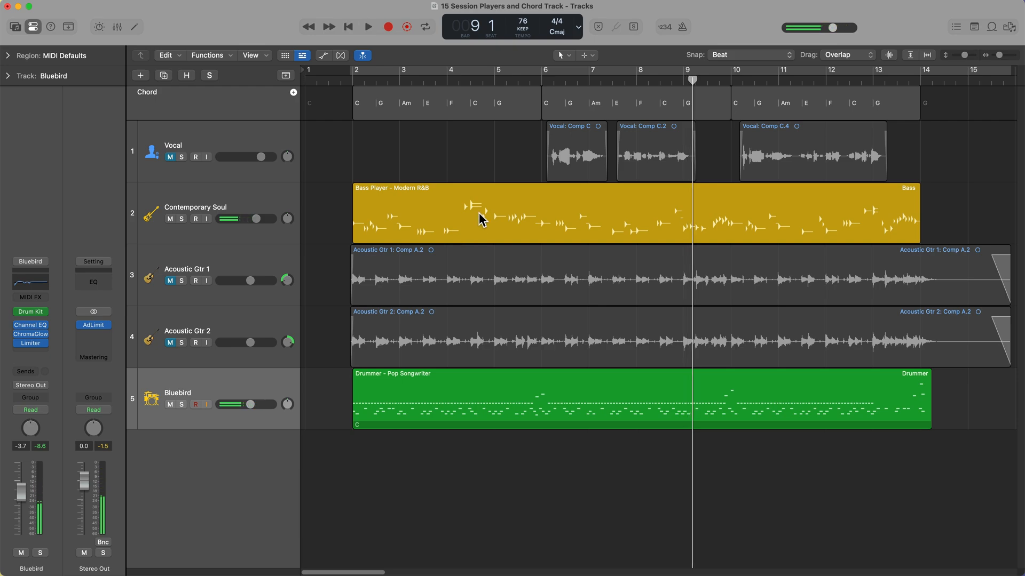
pyautogui.doubleClick(481, 216)
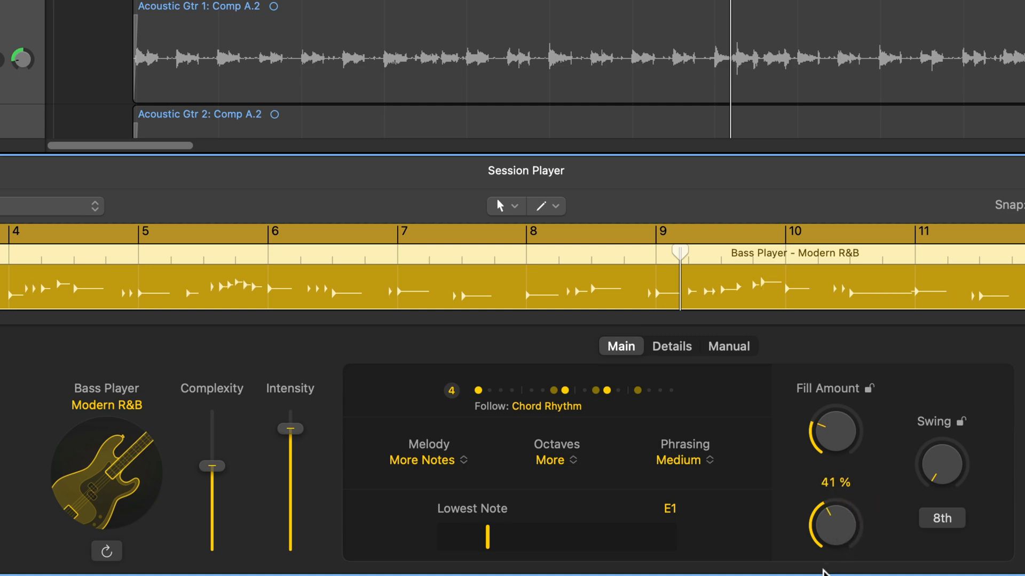
# - Set the bass Swing to 16th notes and adjust the Feel knob in Details
pyautogui.click(941, 463)
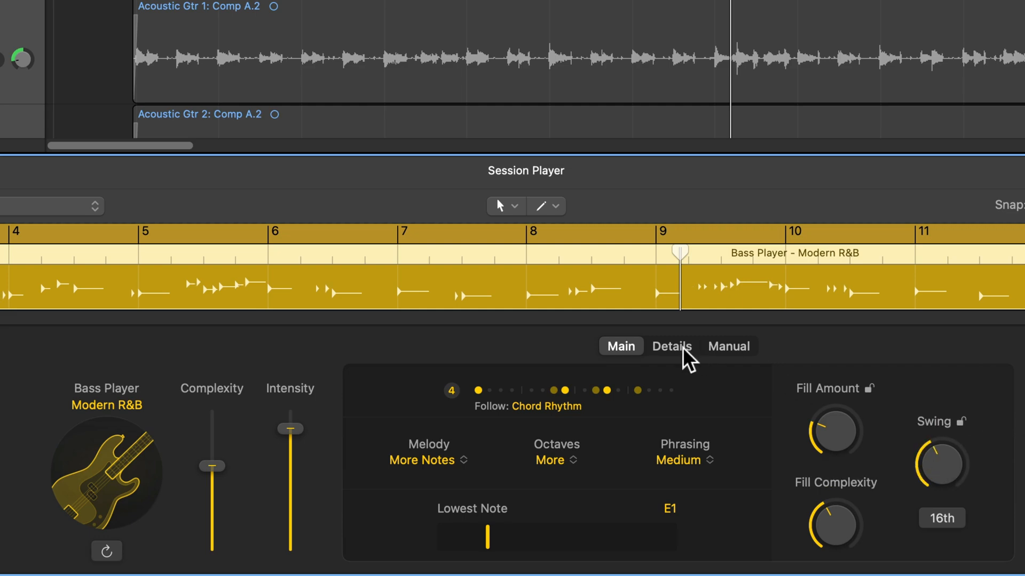
pyautogui.click(671, 346)
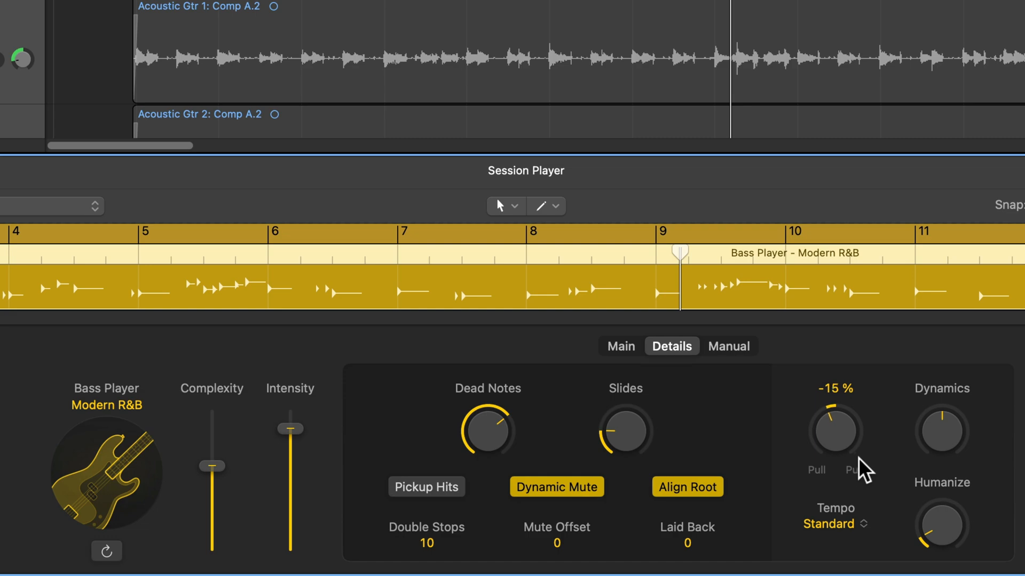
pyautogui.moveTo(835, 432); pyautogui.dragTo(835, 412)
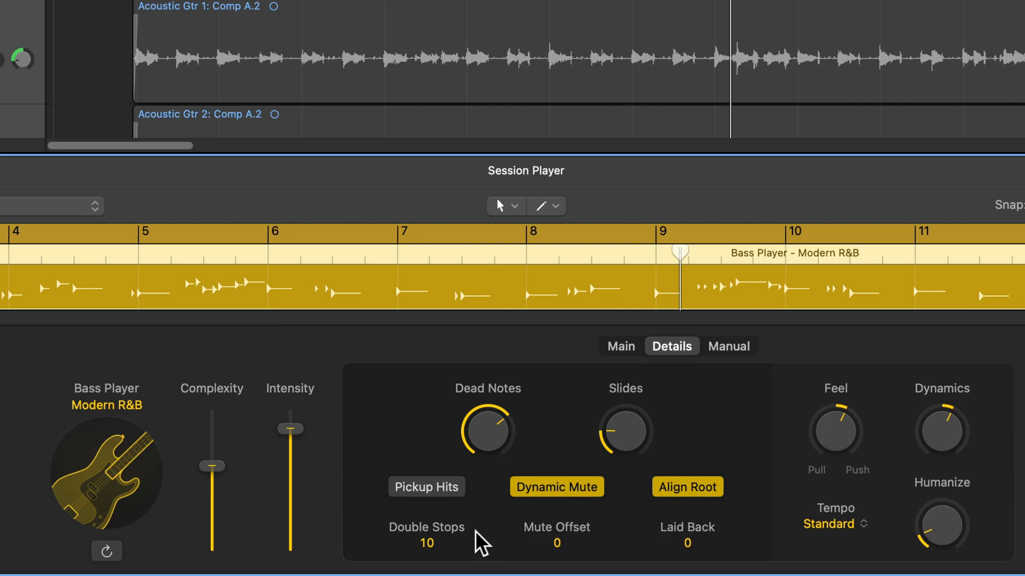
pyautogui.moveTo(482, 541)
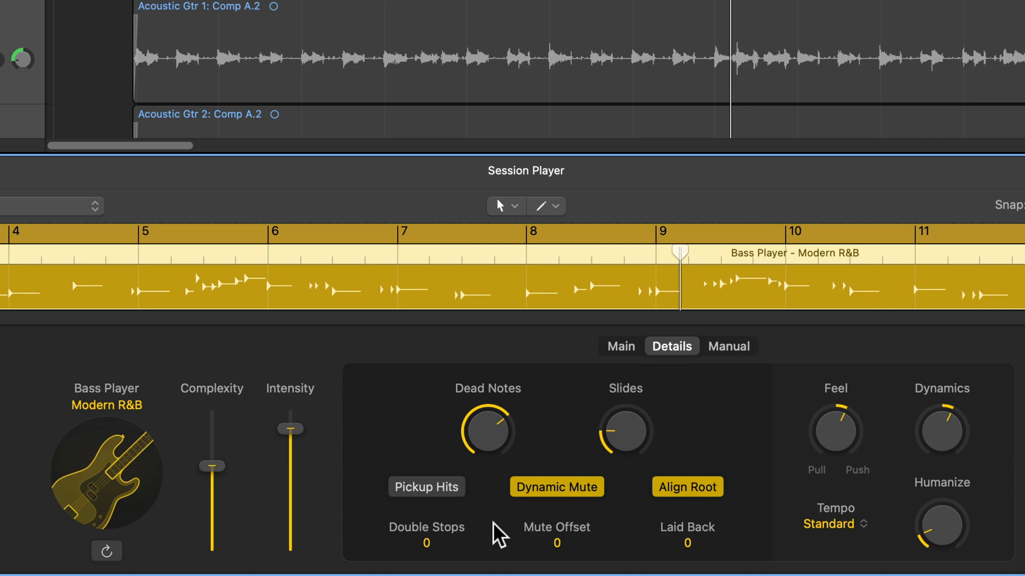
pyautogui.moveTo(623, 389)
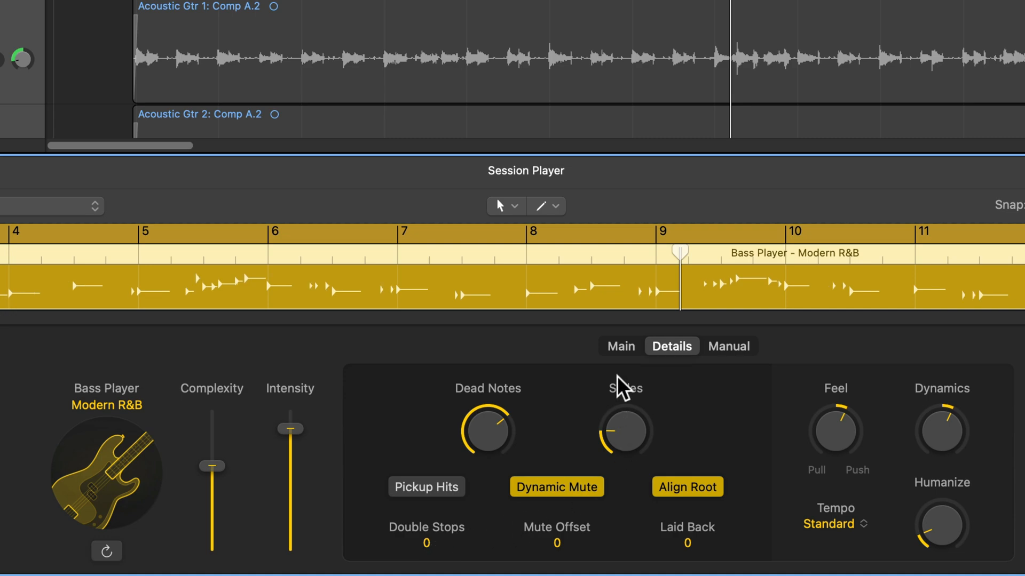
pyautogui.click(620, 346)
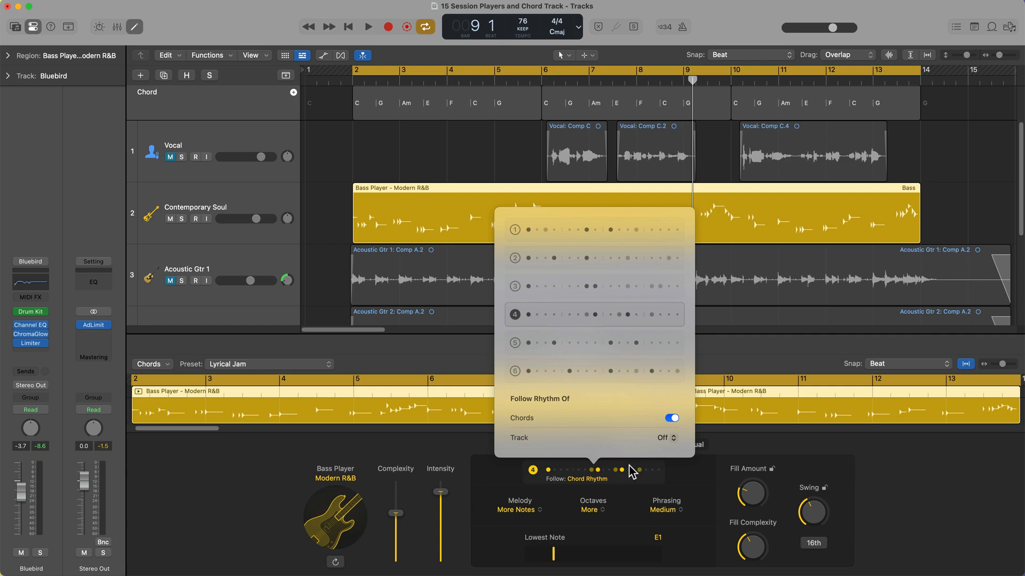
# - Make the bass also follow the rhythm of the Bluebird drum track
pyautogui.click(665, 437)
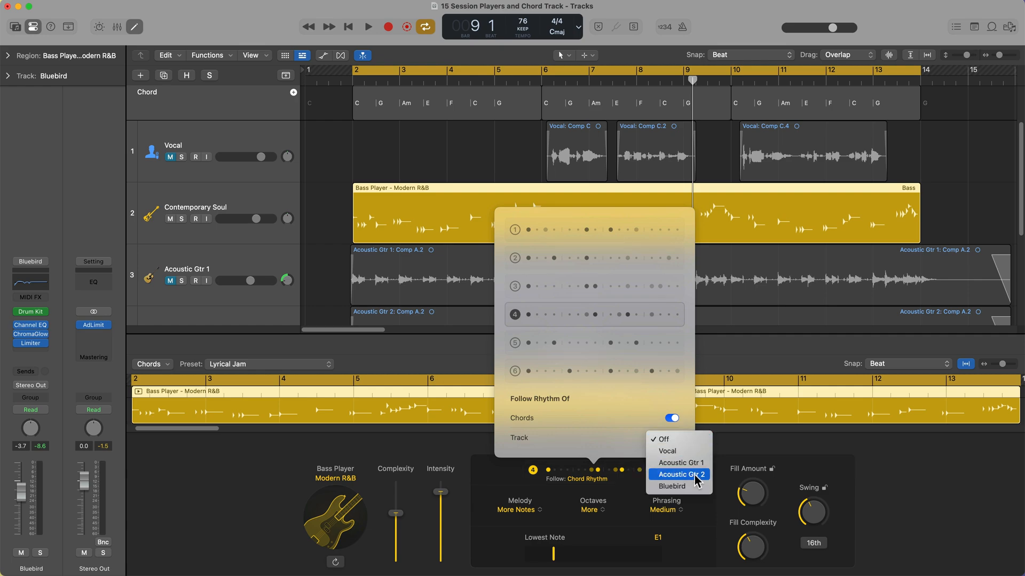
pyautogui.click(671, 486)
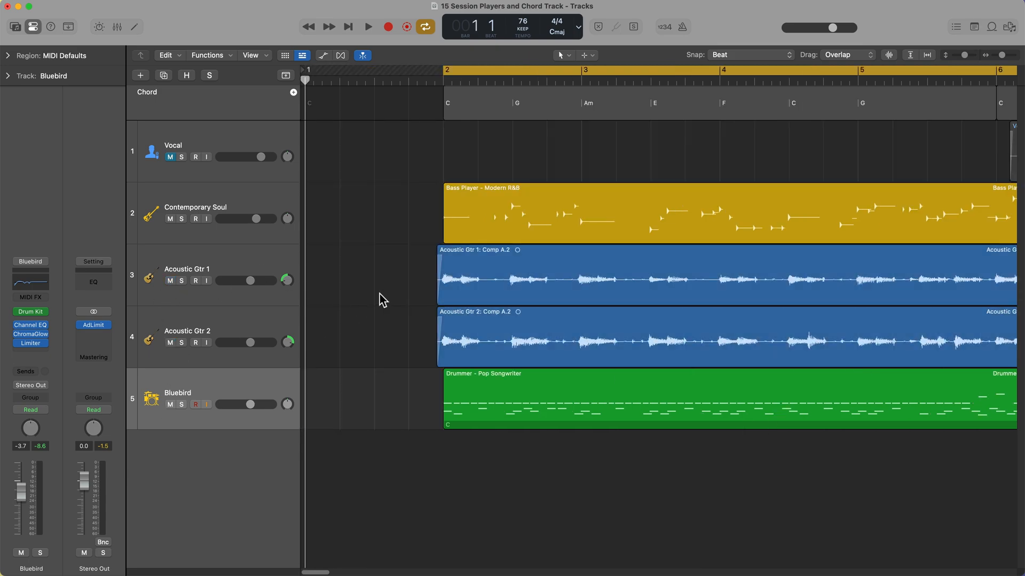
# - Play the arrangement, then reselect the bass region to show its Session Player settings
pyautogui.click(367, 27)
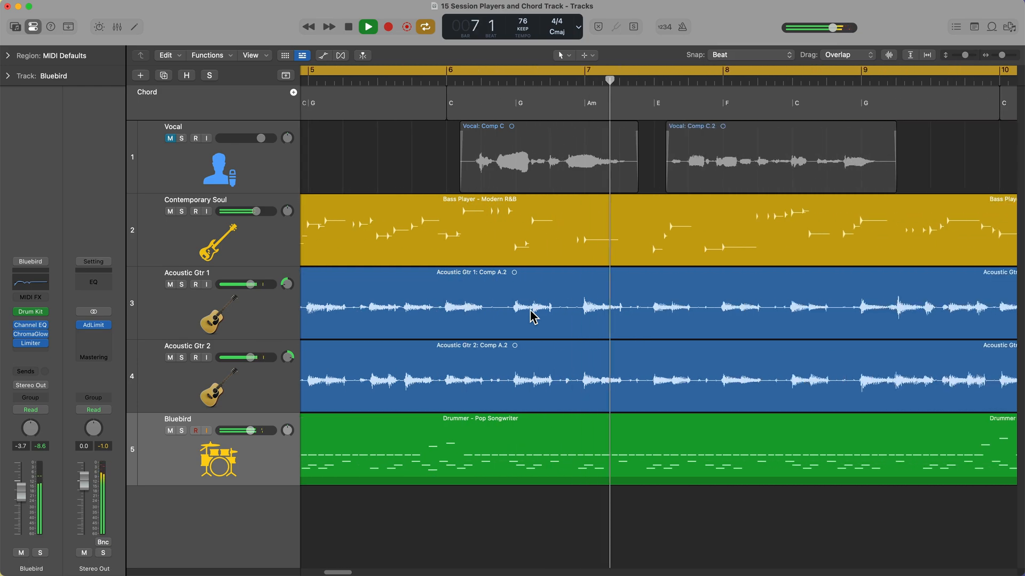
pyautogui.click(368, 27)
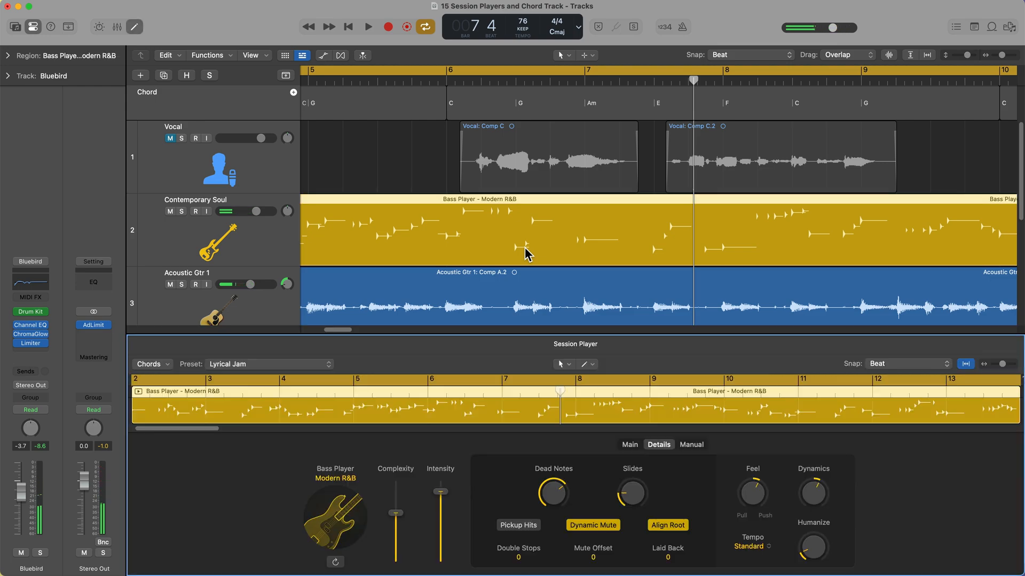
# - Set the bass Melody to Some Notes and Octaves to Some in the Main settings
pyautogui.click(629, 347)
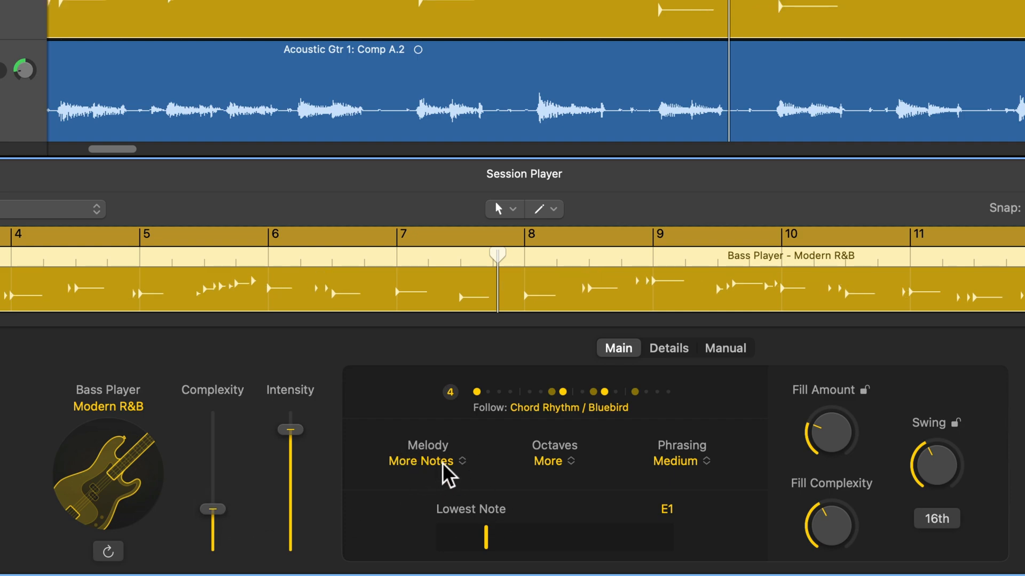
pyautogui.click(428, 461)
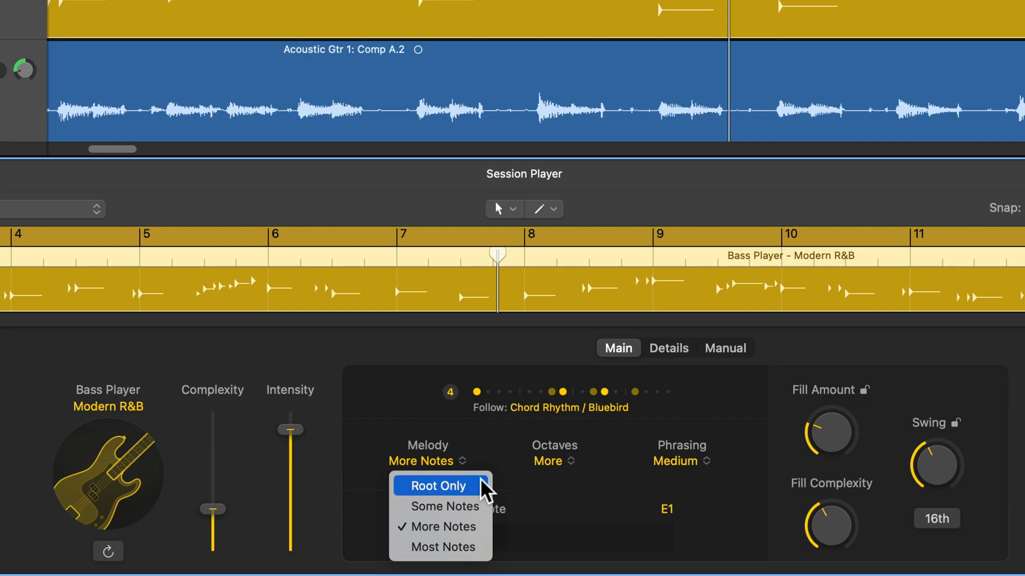
pyautogui.click(437, 486)
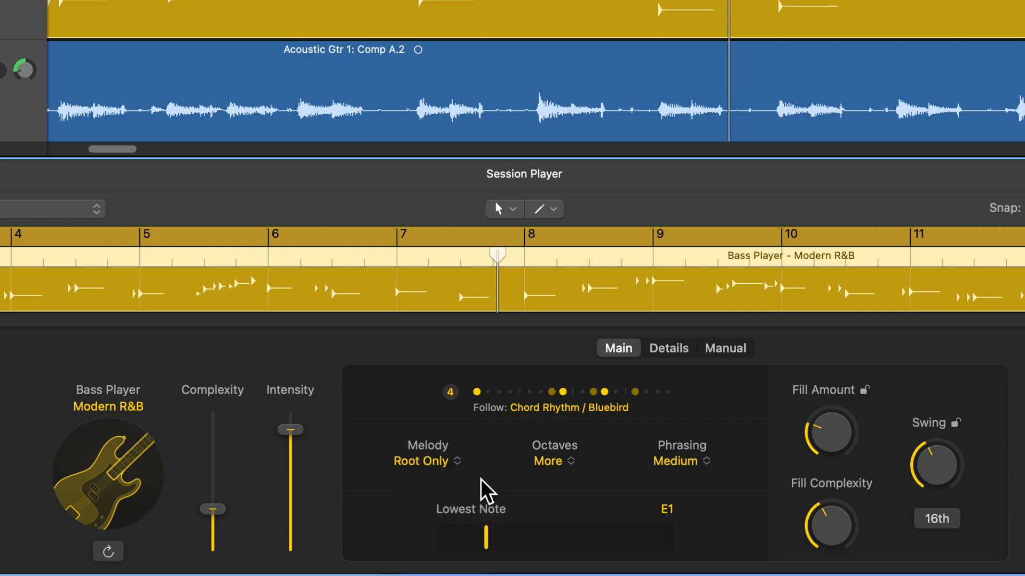
pyautogui.click(427, 460)
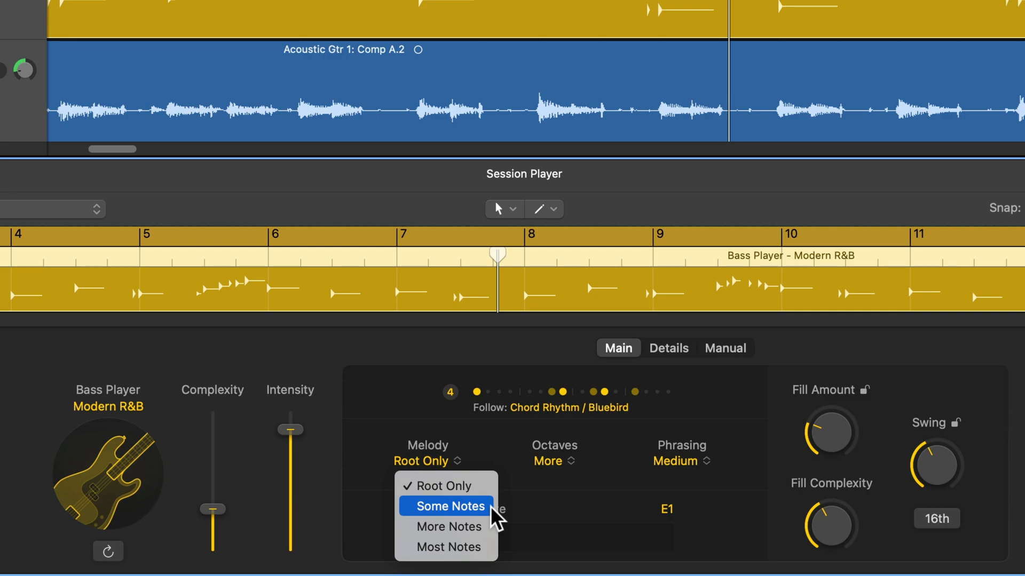
pyautogui.click(448, 506)
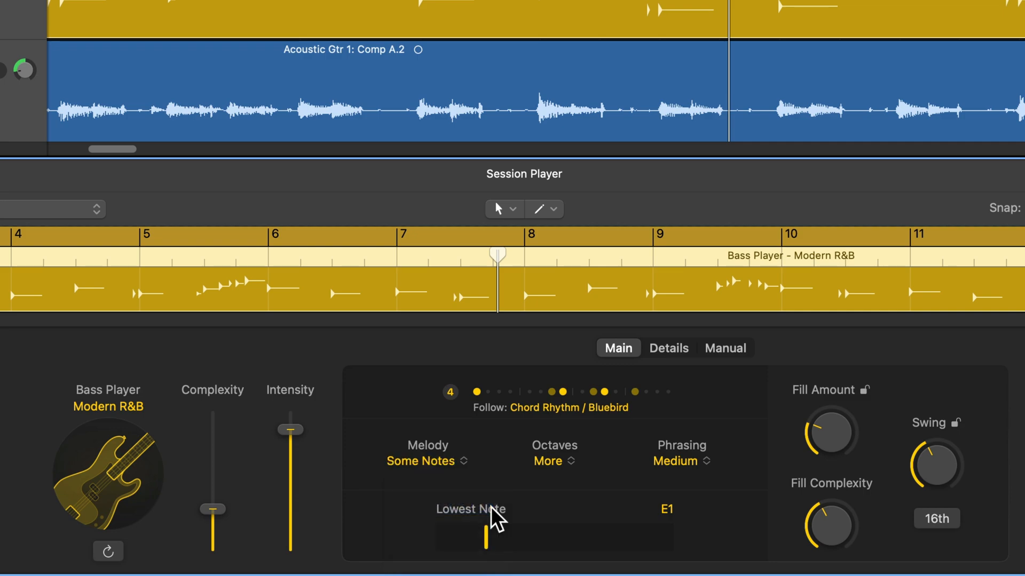
pyautogui.click(425, 461)
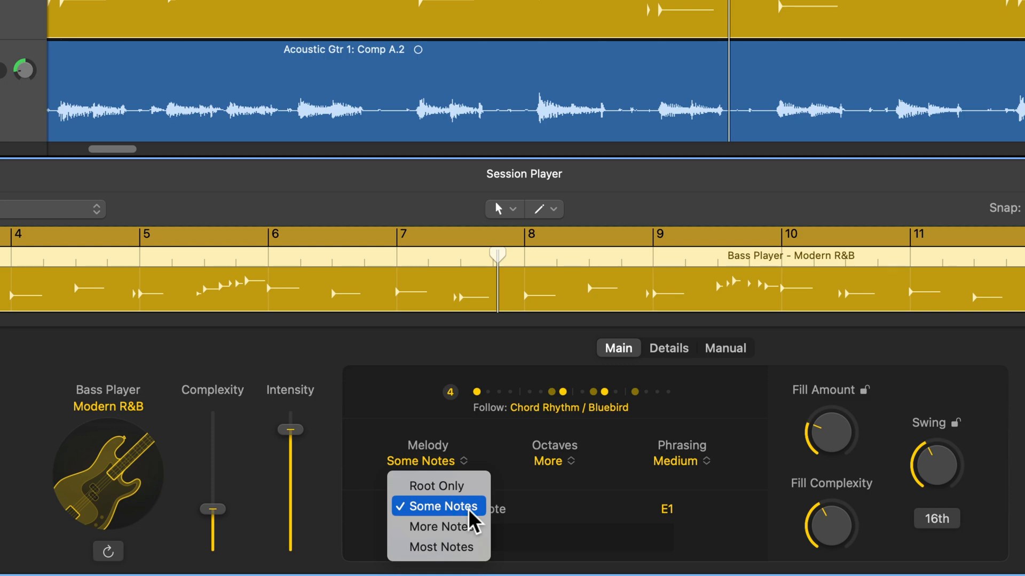
pyautogui.click(554, 460)
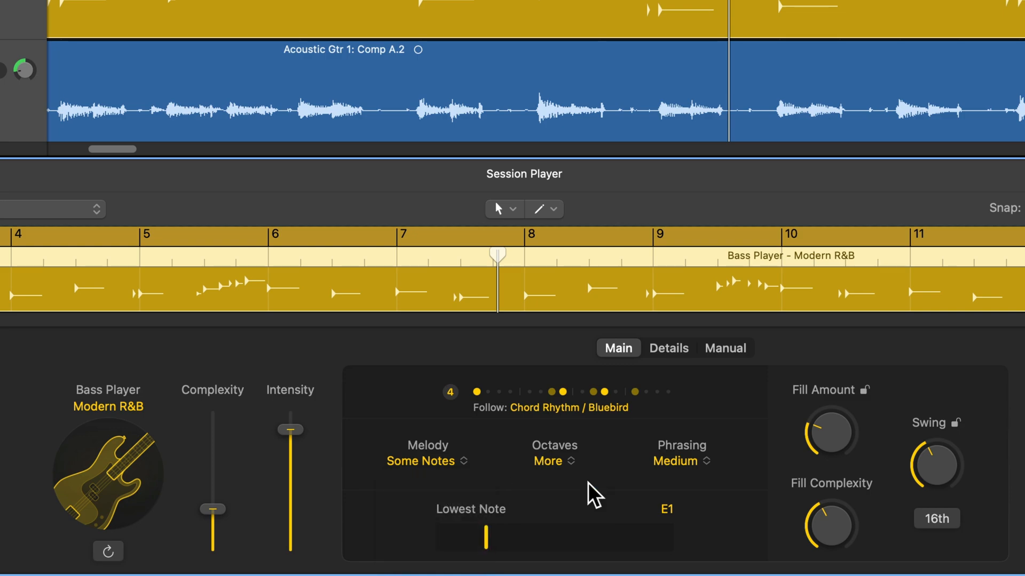
pyautogui.click(553, 460)
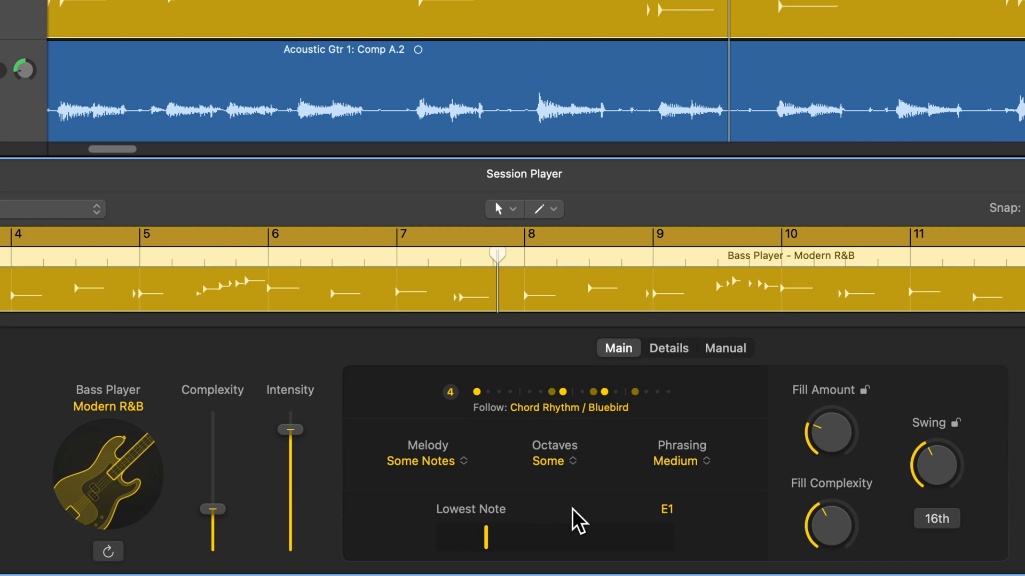
pyautogui.click(554, 461)
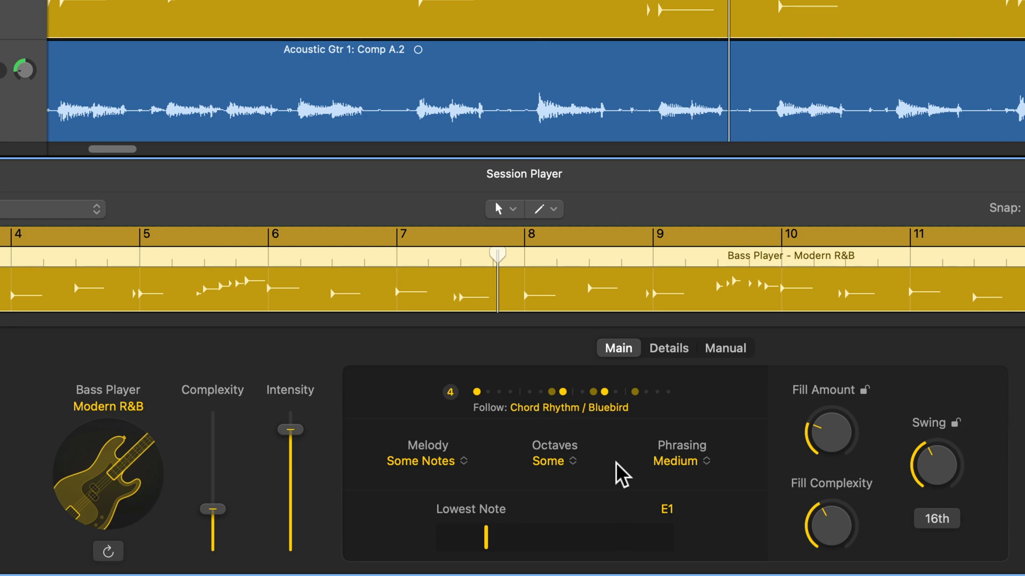
pyautogui.click(680, 461)
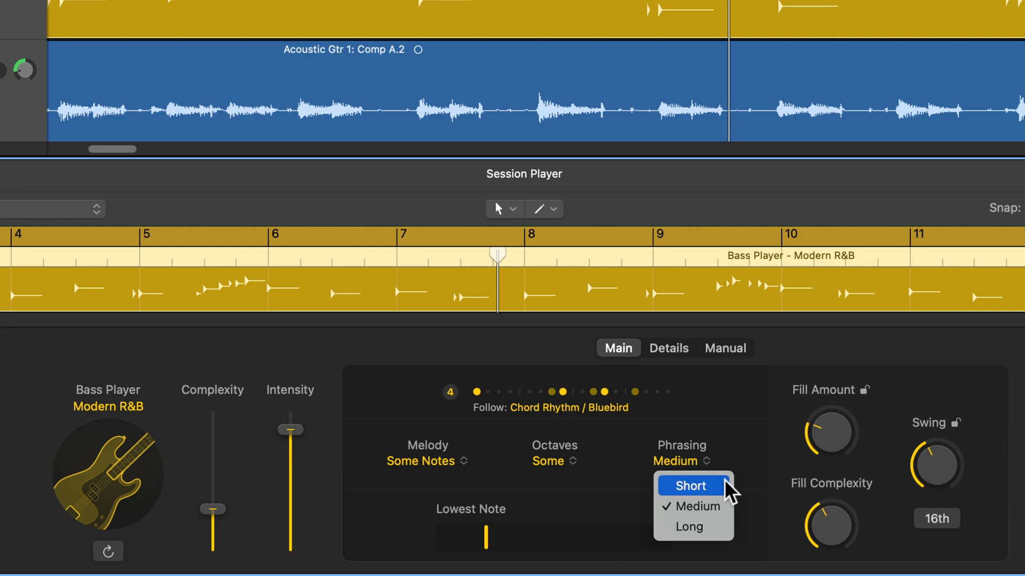
pyautogui.moveTo(692, 527)
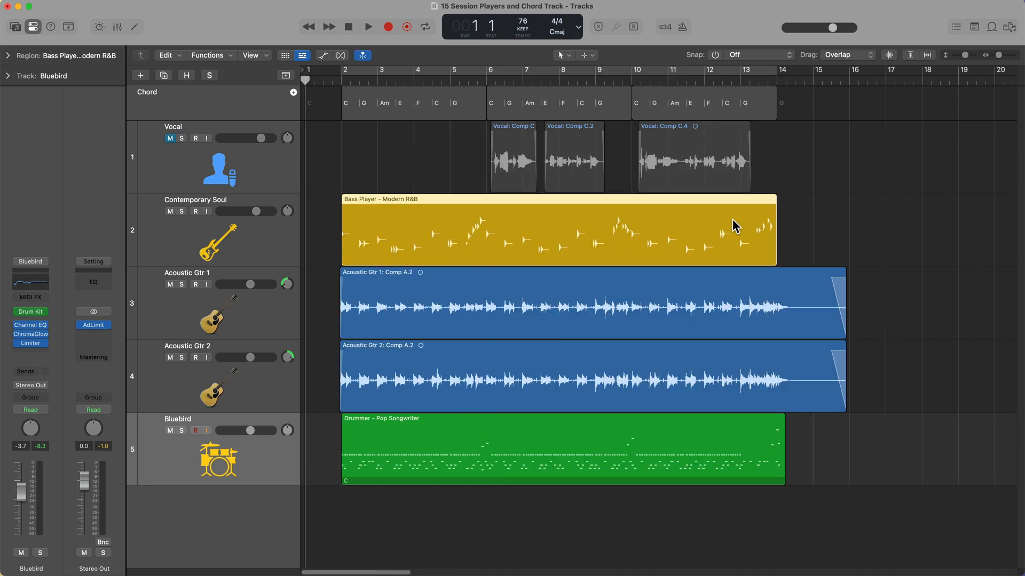
pyautogui.moveTo(631, 231)
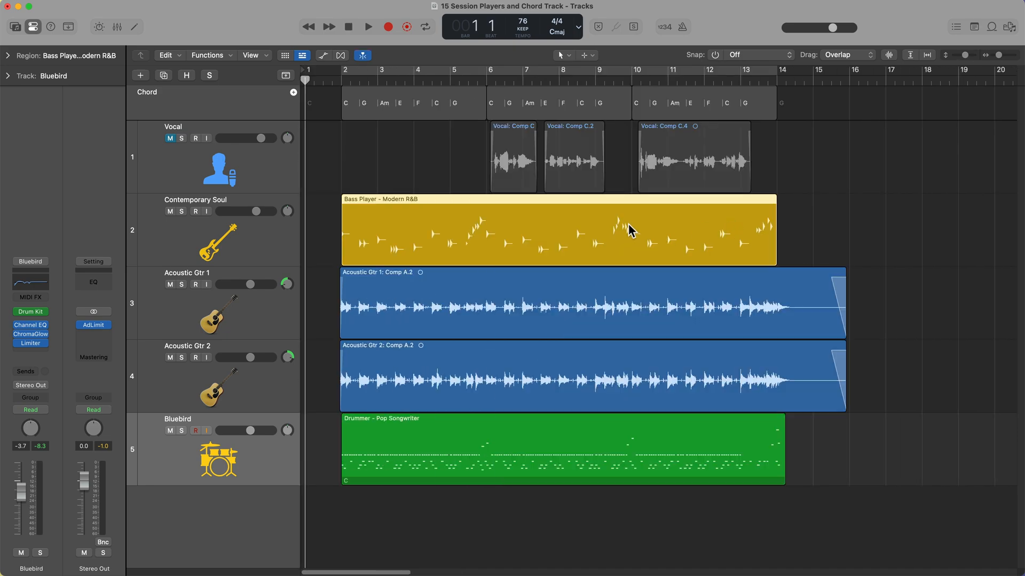
# - Convert the Contemporary Soul Bass Player region into a regular MIDI region
pyautogui.rightClick(629, 229)
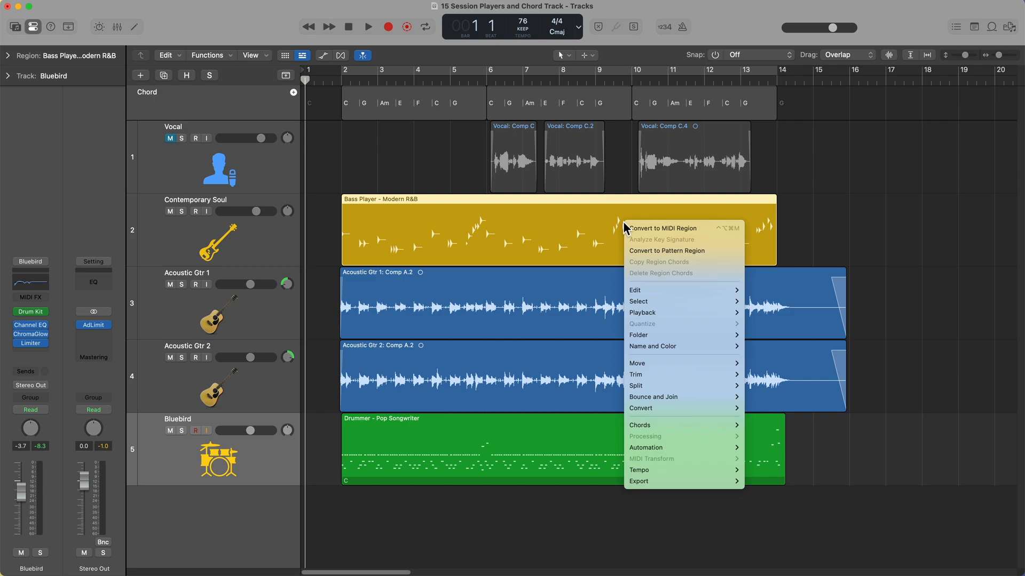
pyautogui.click(662, 228)
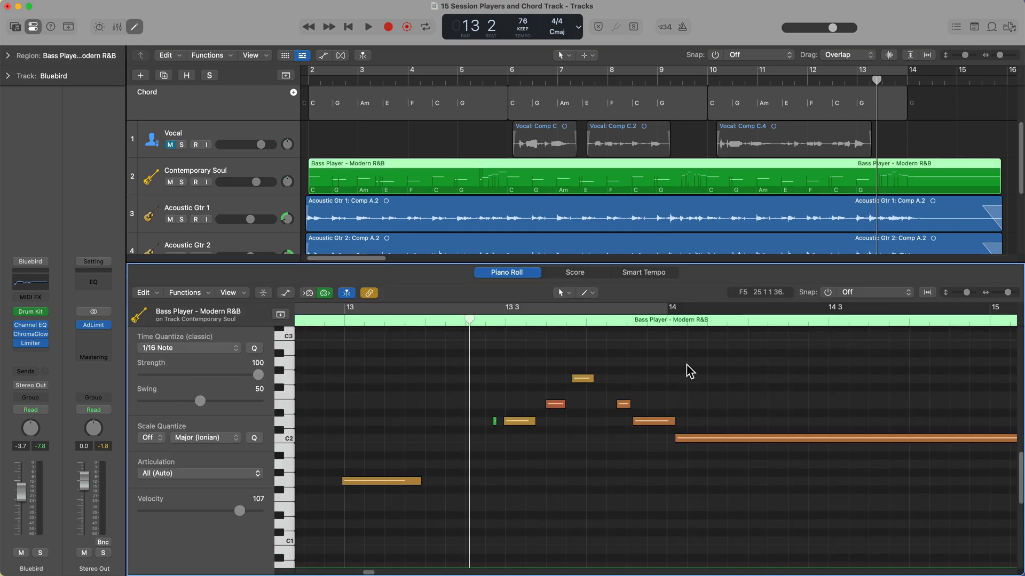
# - Start and stop playback of the converted bass part
pyautogui.click(367, 27)
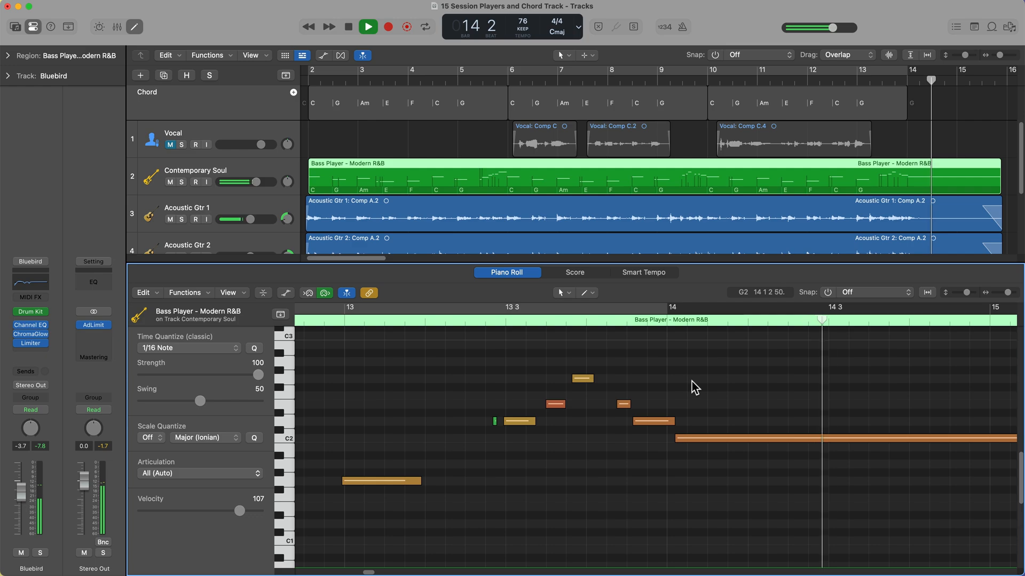
pyautogui.click(367, 26)
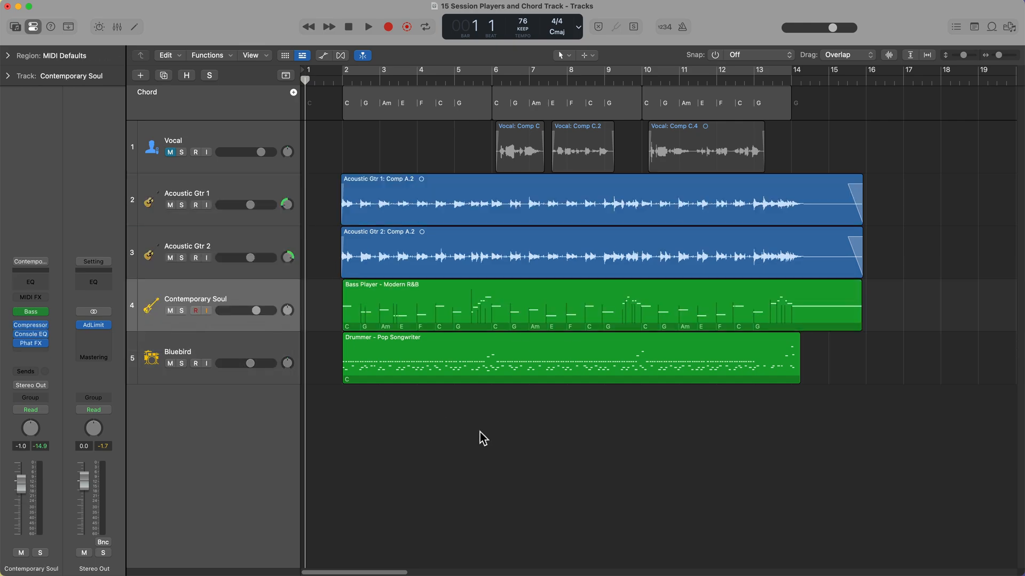
# - Add a Studio Grand Keyboard Player Session Player track in the Freely style
pyautogui.click(140, 76)
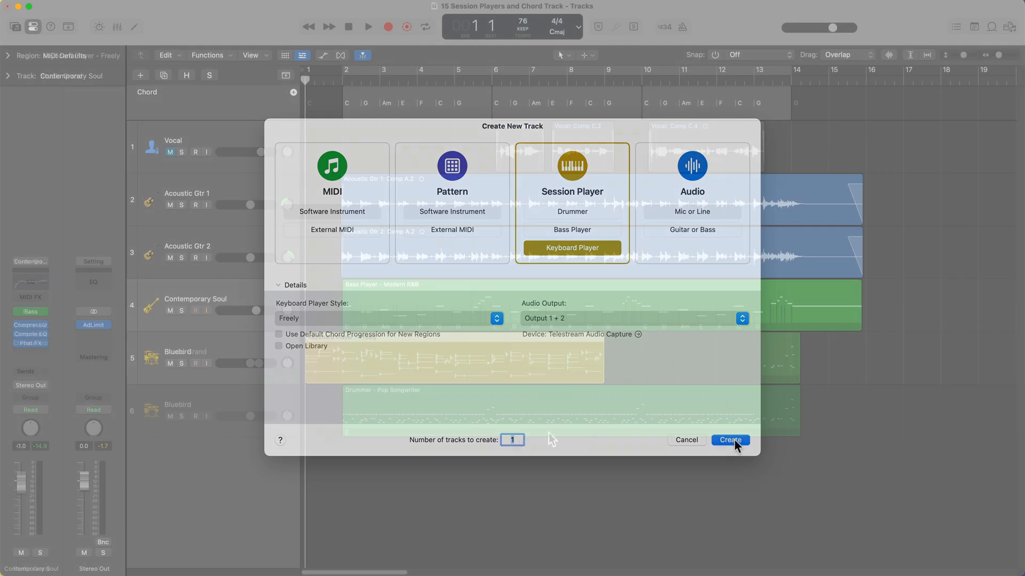
pyautogui.click(731, 440)
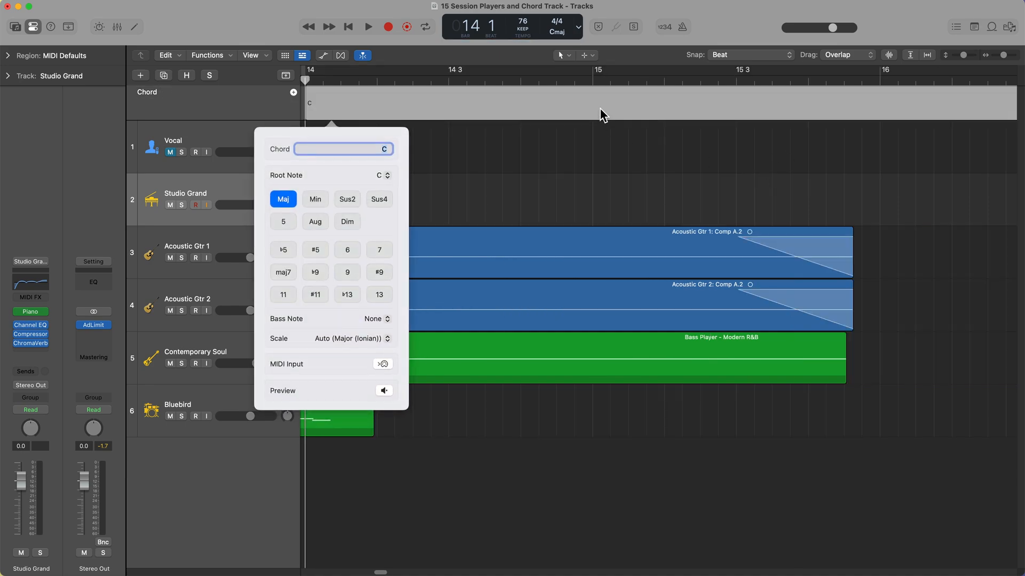
# - Change the final chord to Cadd9 and play the arrangement
pyautogui.write('add')
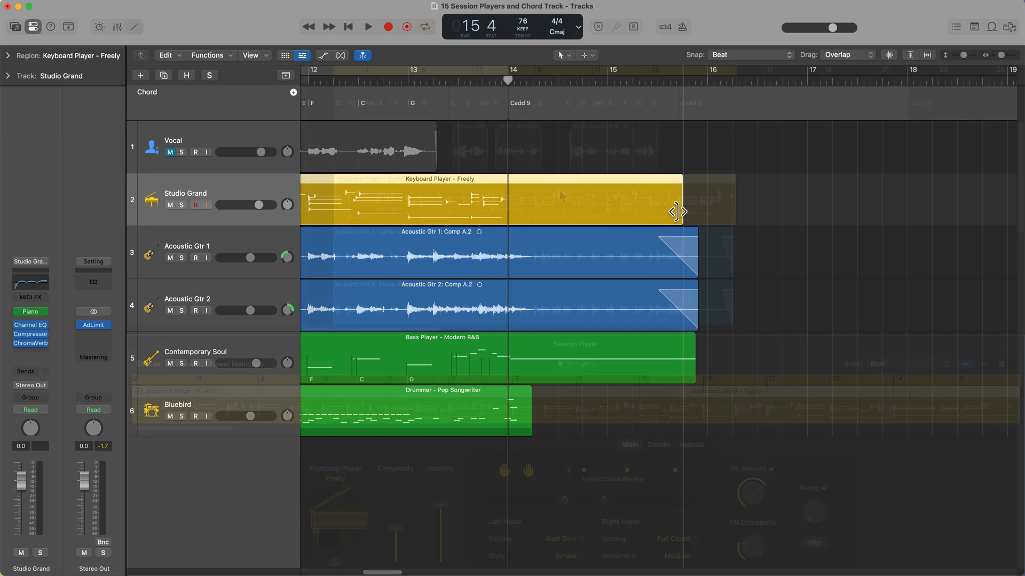
pyautogui.click(367, 27)
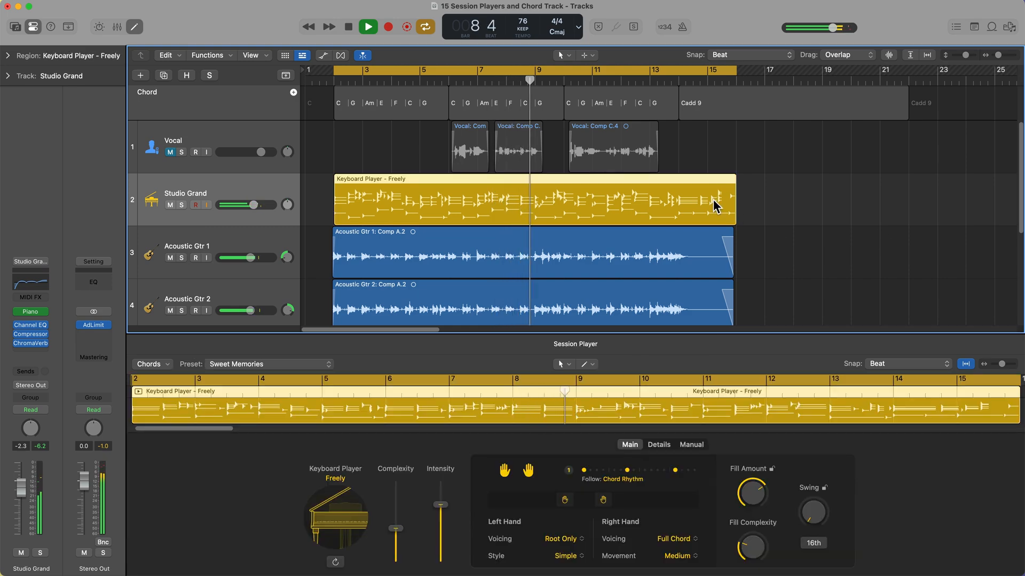
pyautogui.click(367, 26)
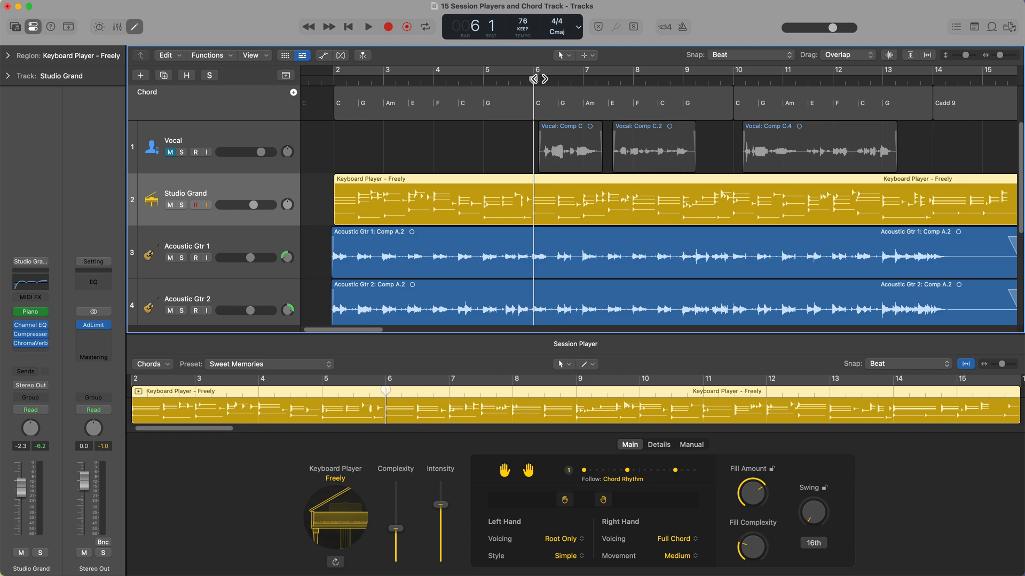
pyautogui.click(362, 55)
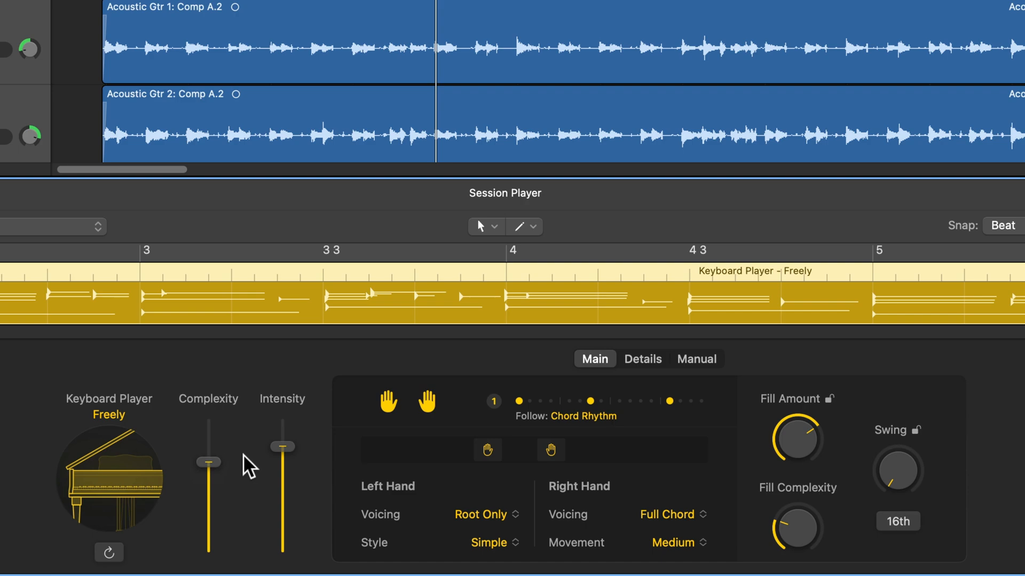
# - Raise the piano's right-hand playing range and split the Keyboard Player region at bar 6
pyautogui.click(596, 449)
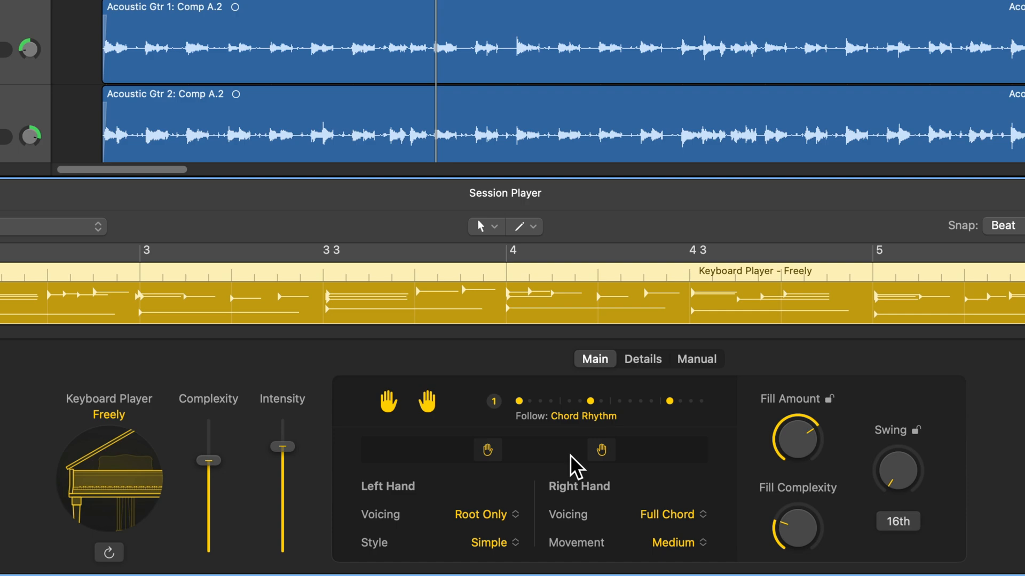
pyautogui.moveTo(450, 421)
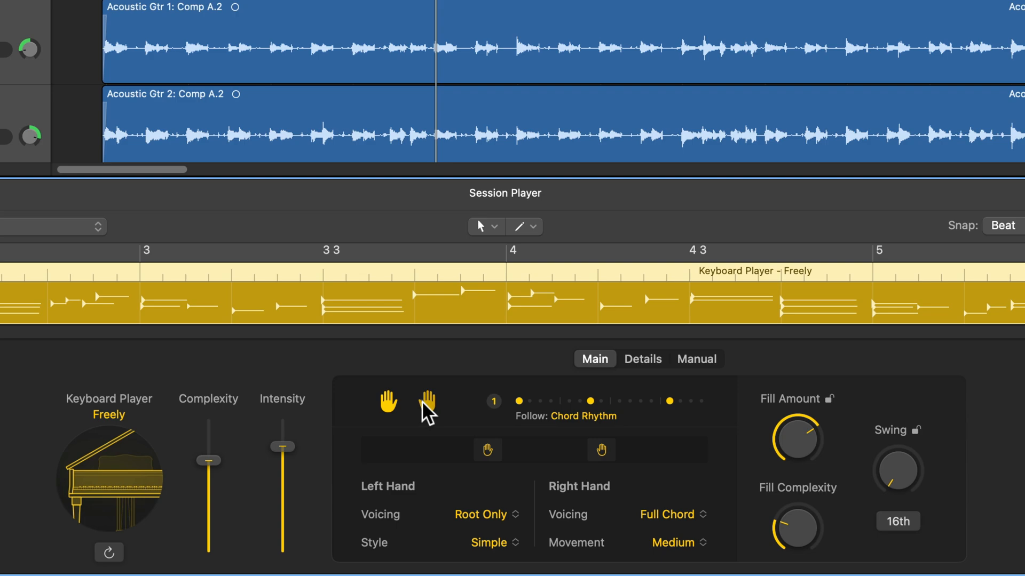
pyautogui.click(427, 403)
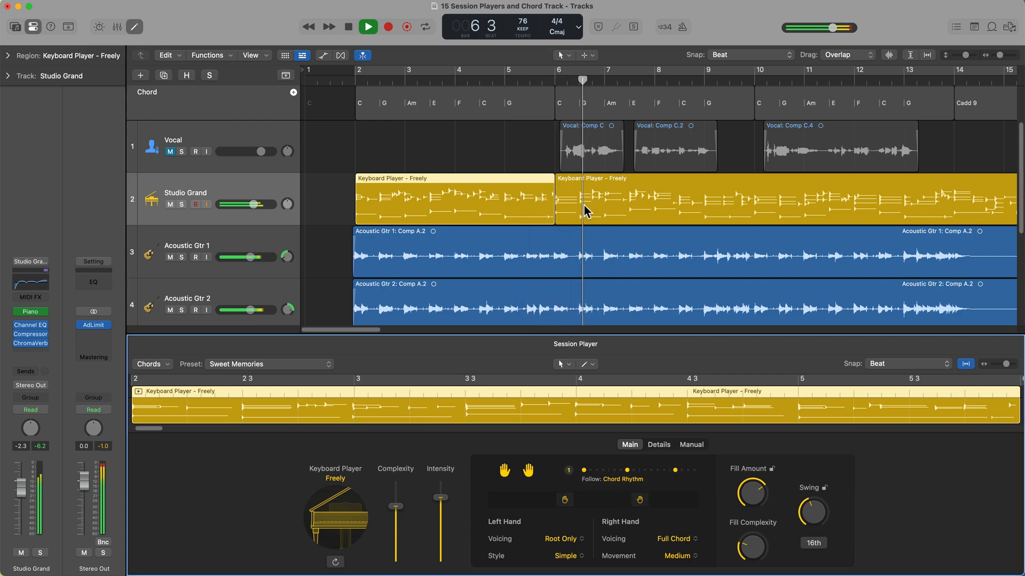
# - Audition the bar-6 Keyboard Player region with lower complexity and intensity, and review its Details settings
pyautogui.click(367, 26)
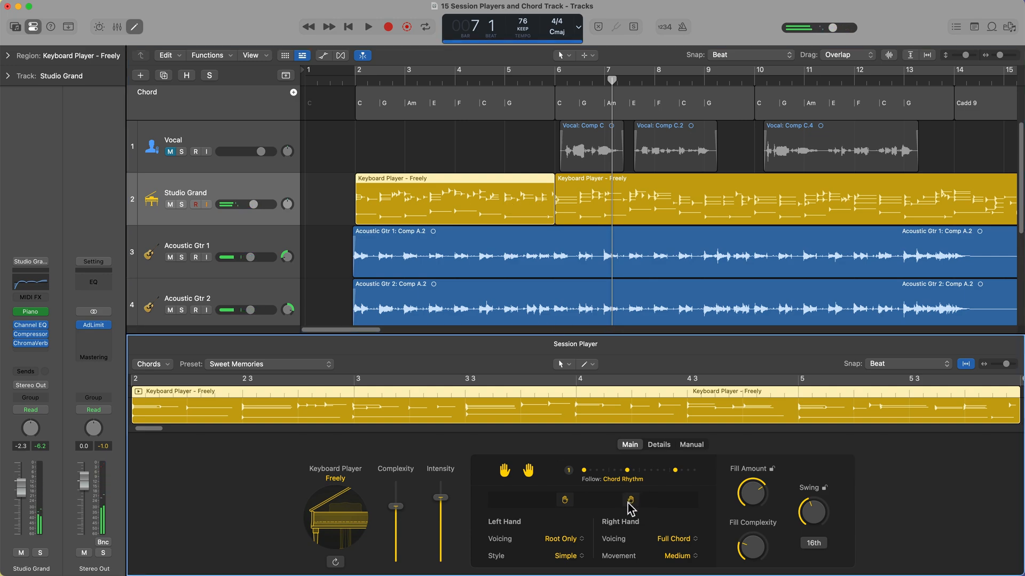
pyautogui.click(368, 26)
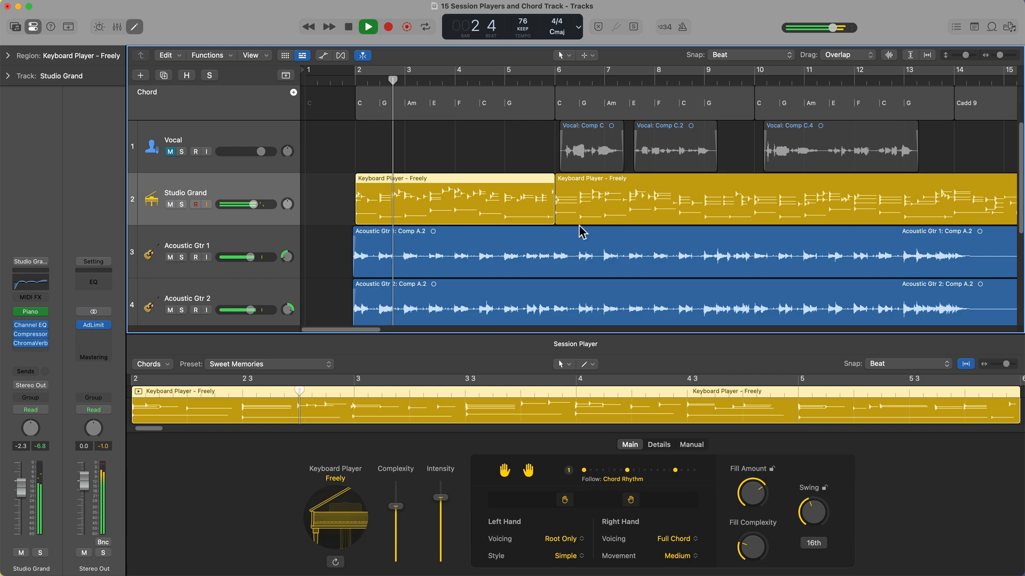
pyautogui.click(367, 26)
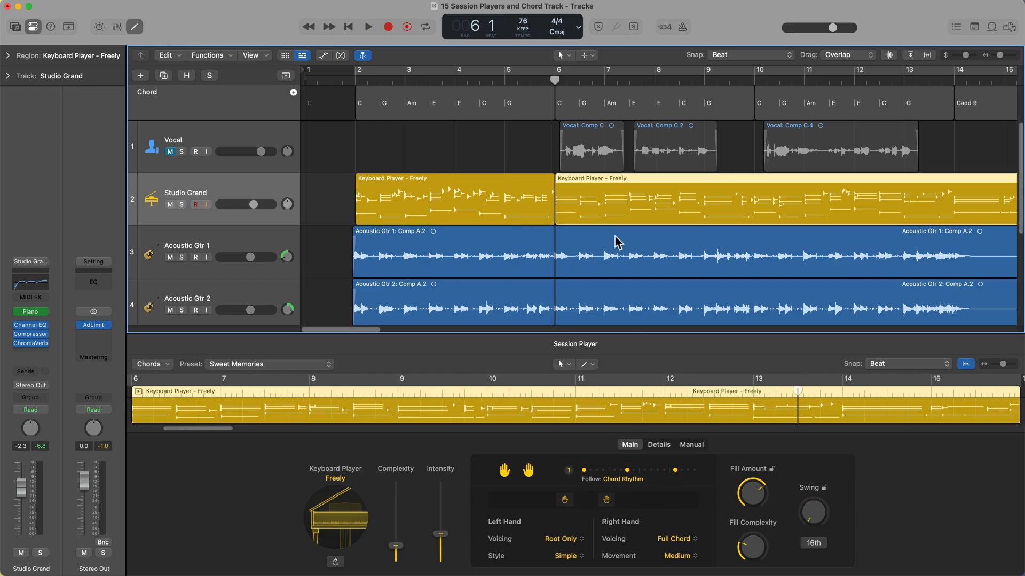
pyautogui.moveTo(739, 481)
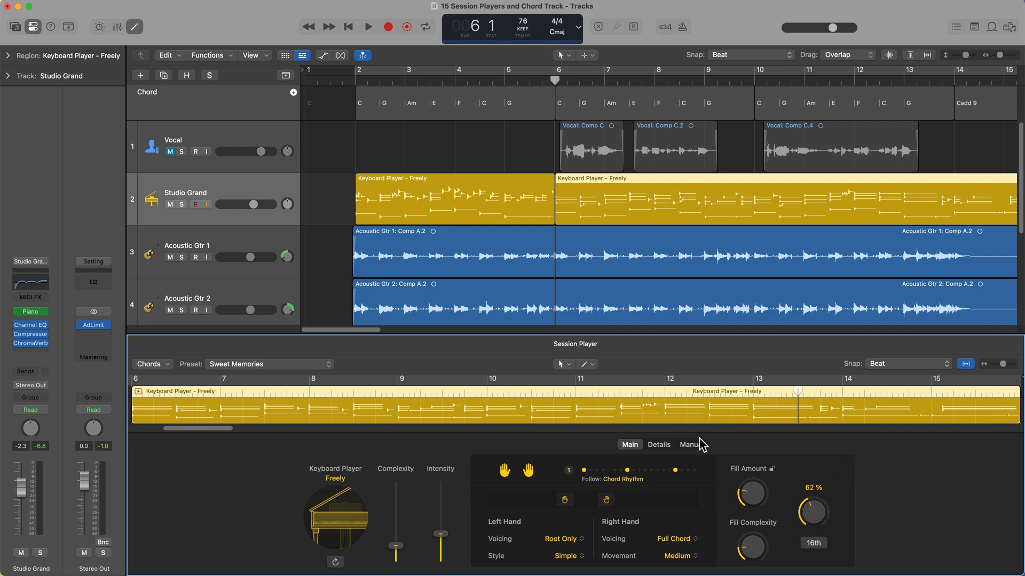
pyautogui.click(659, 445)
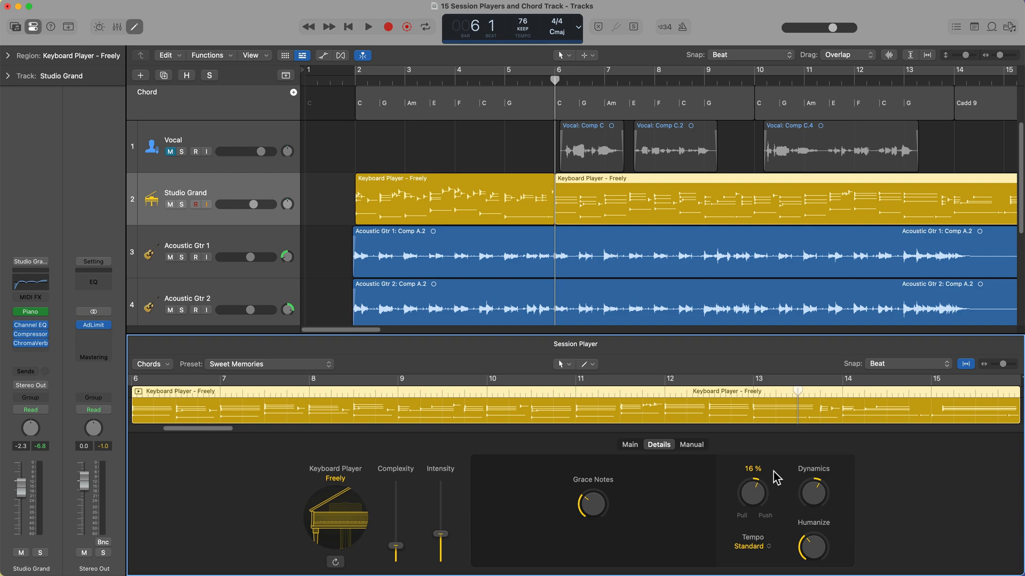
pyautogui.click(629, 444)
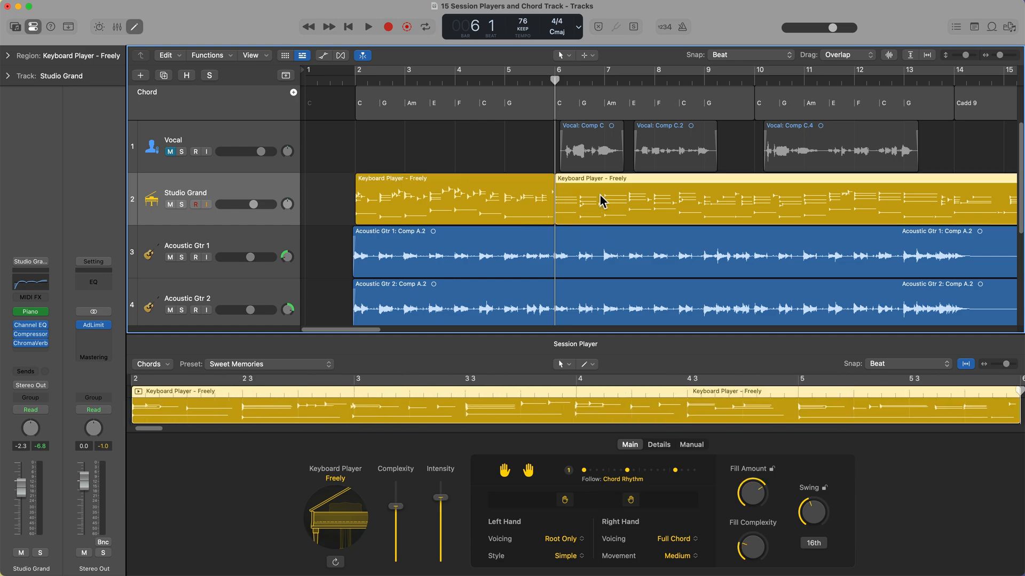
# - Toggle playback to audition the piano part while splitting at bar 14
pyautogui.click(367, 27)
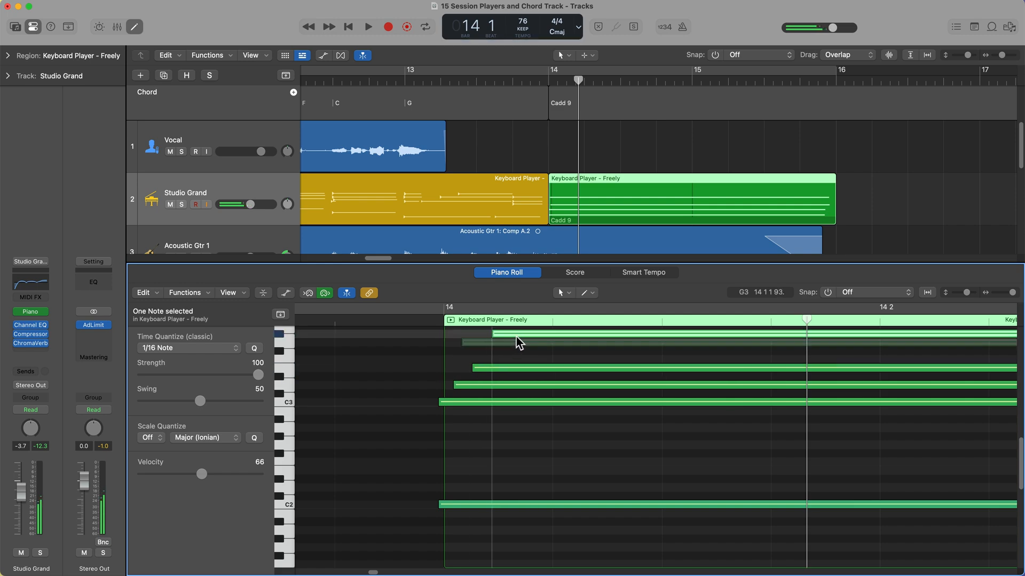
# - Close the Piano Roll, then stop playback and return to the song's start
pyautogui.click(367, 27)
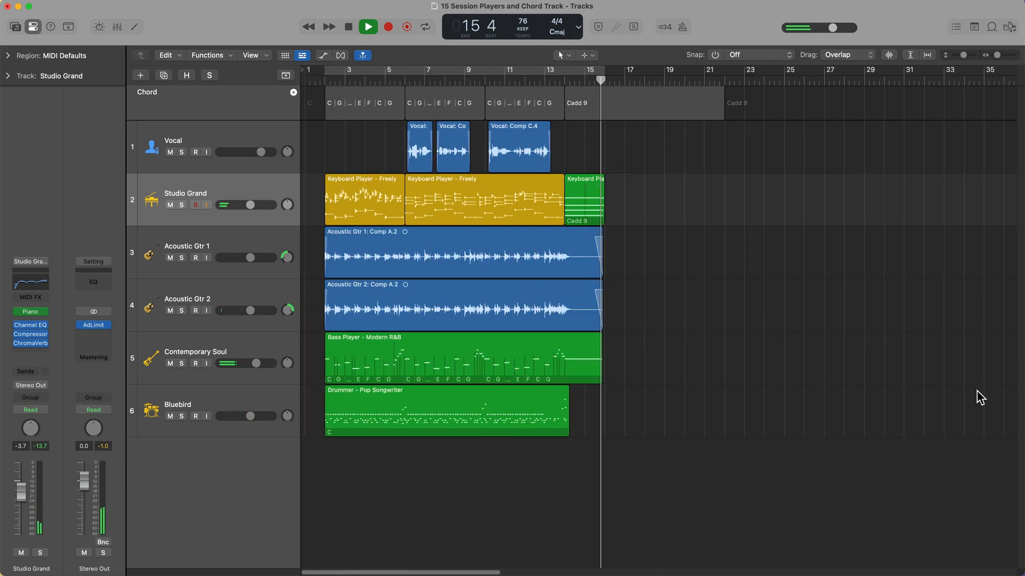
pyautogui.click(348, 27)
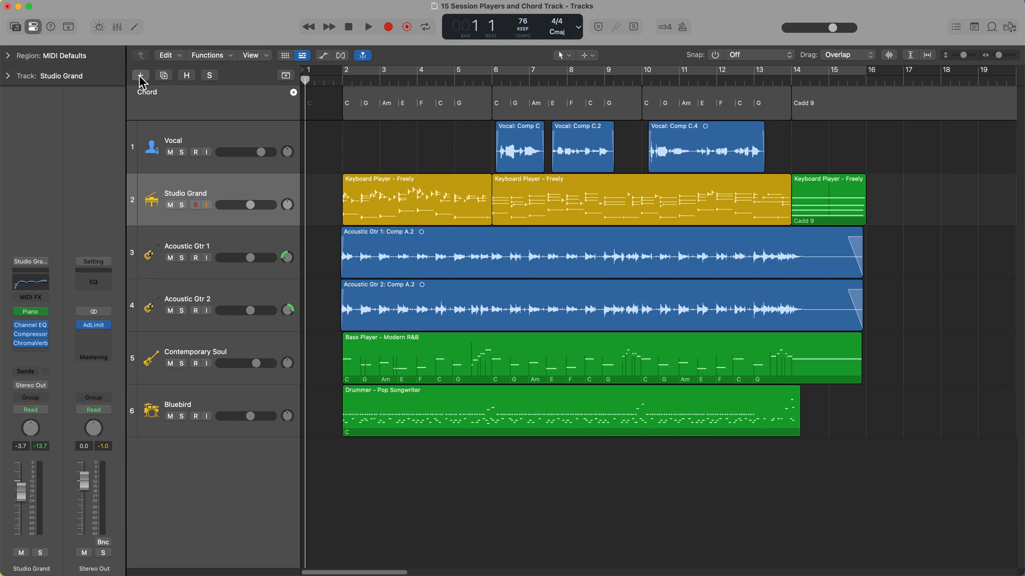
# - Begin adding a new Session Player Percussionist track from the + button
pyautogui.click(140, 75)
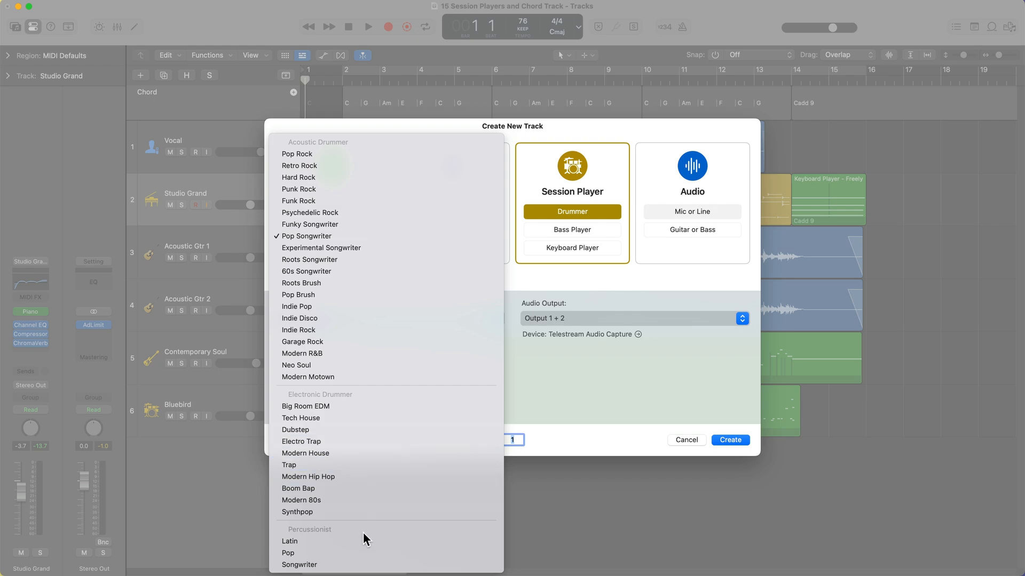
pyautogui.moveTo(366, 541)
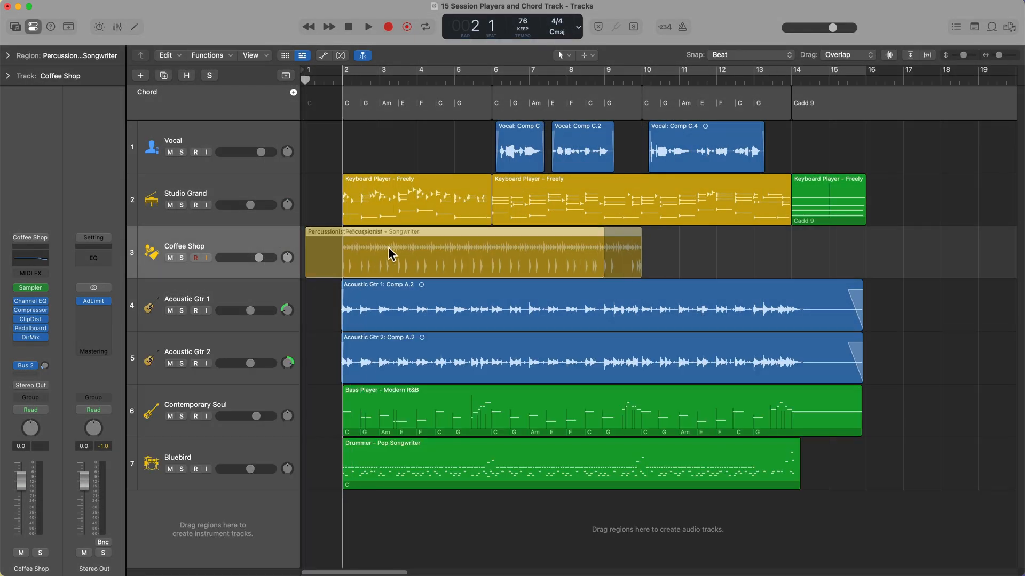
# - Move the percussion region to bar 2, open its performance settings, and play with the full arrangement
pyautogui.moveTo(634, 253); pyautogui.dragTo(781, 268)
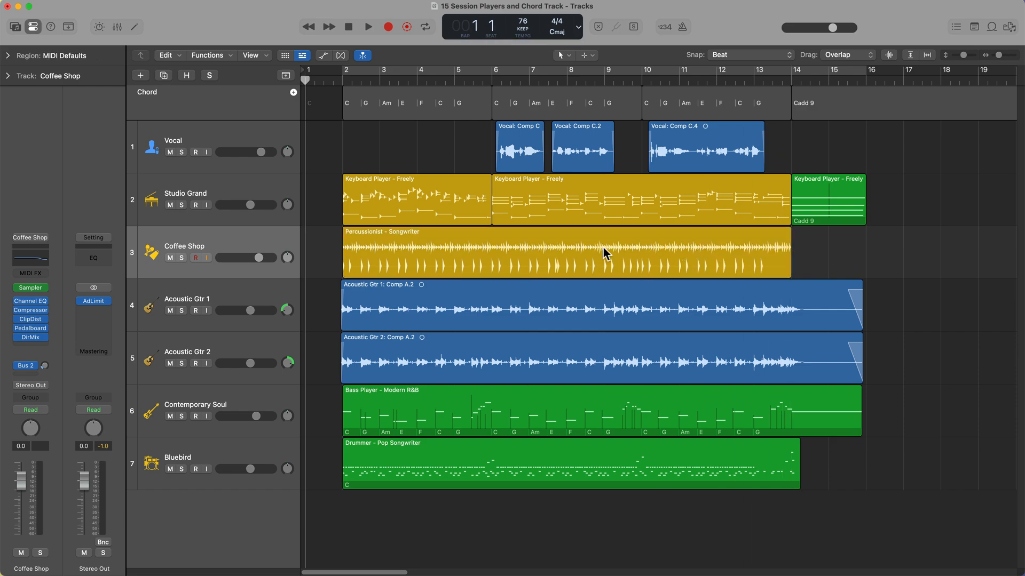
pyautogui.doubleClick(565, 253)
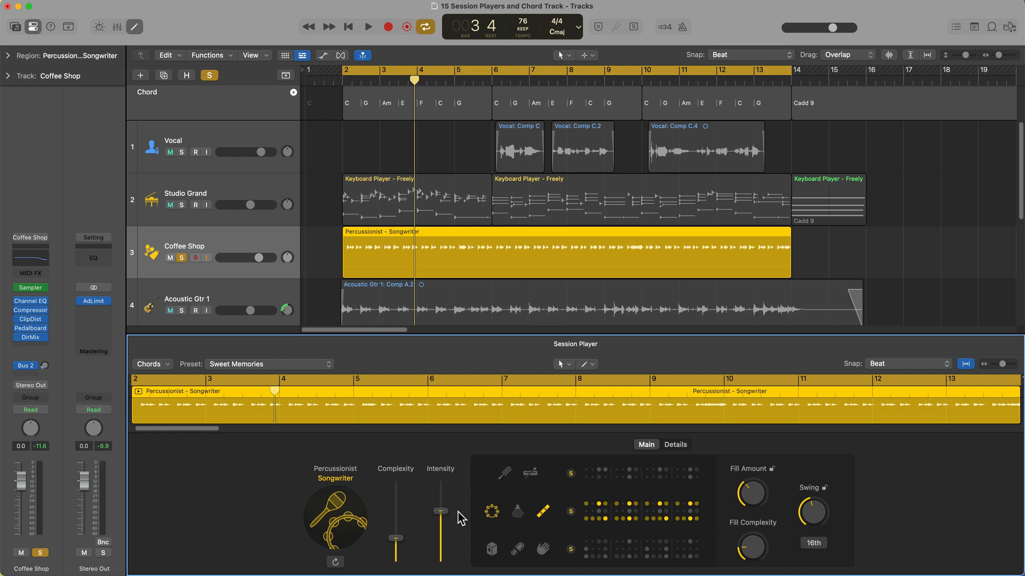
pyautogui.click(367, 27)
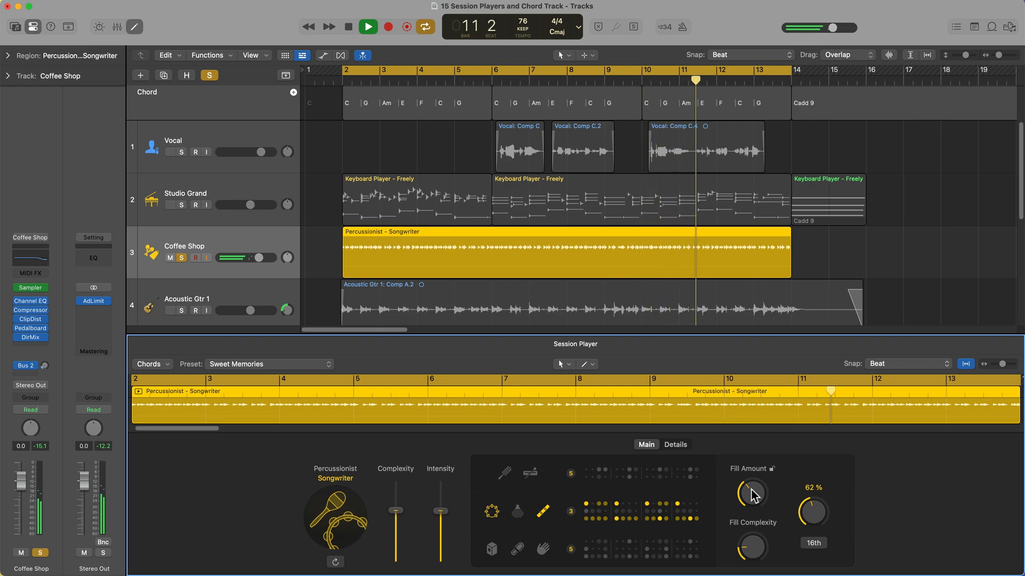
pyautogui.click(368, 27)
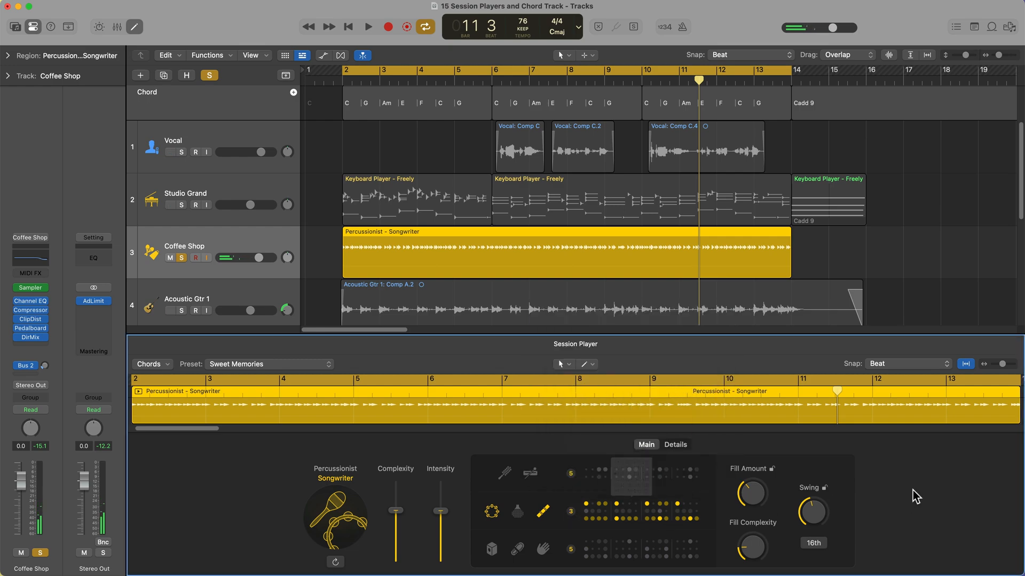
pyautogui.click(367, 27)
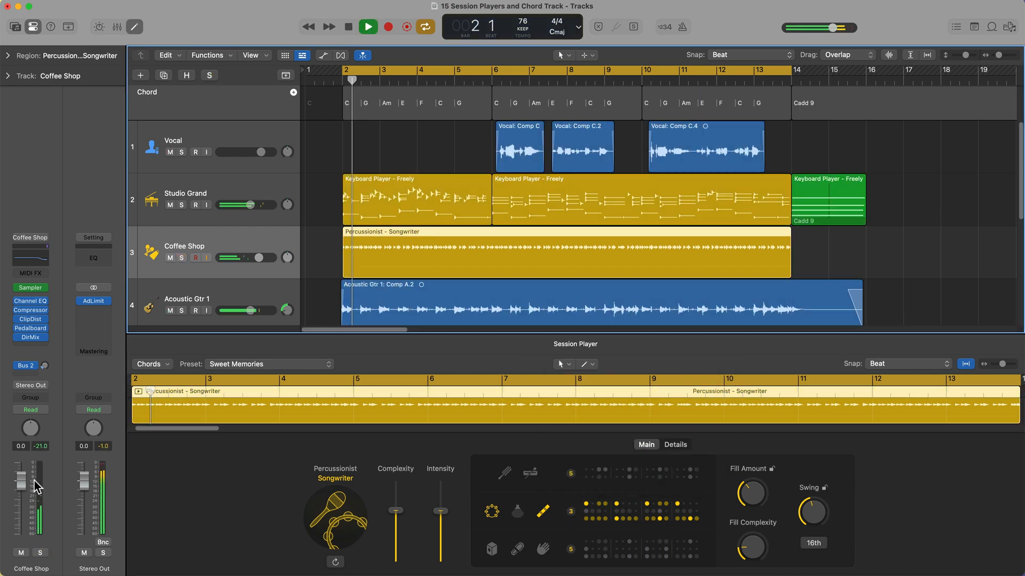